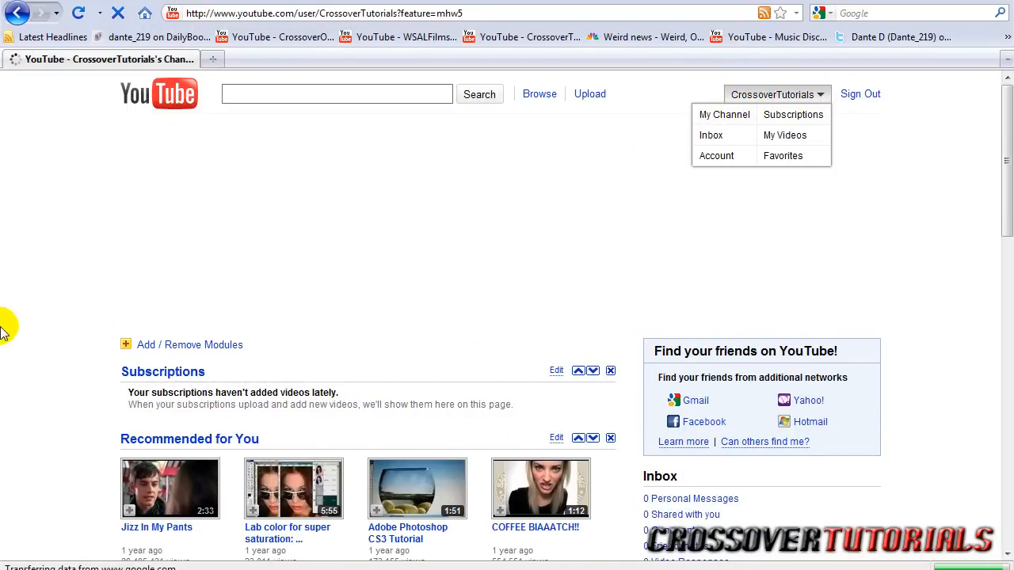
- Edit the CrossoverTutorials channel and keep Guru as the channel type
left_click(724, 114)
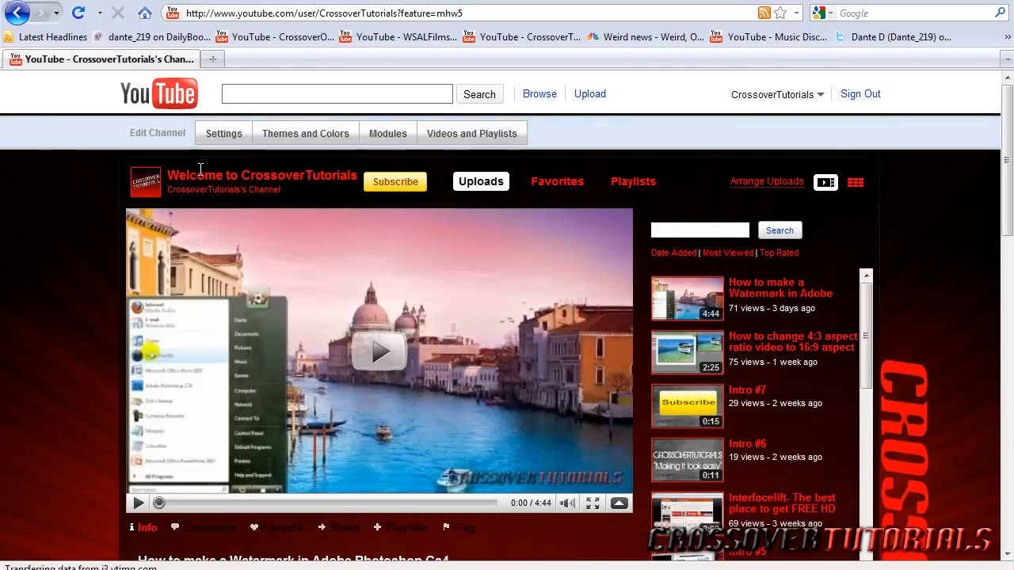
left_click(223, 133)
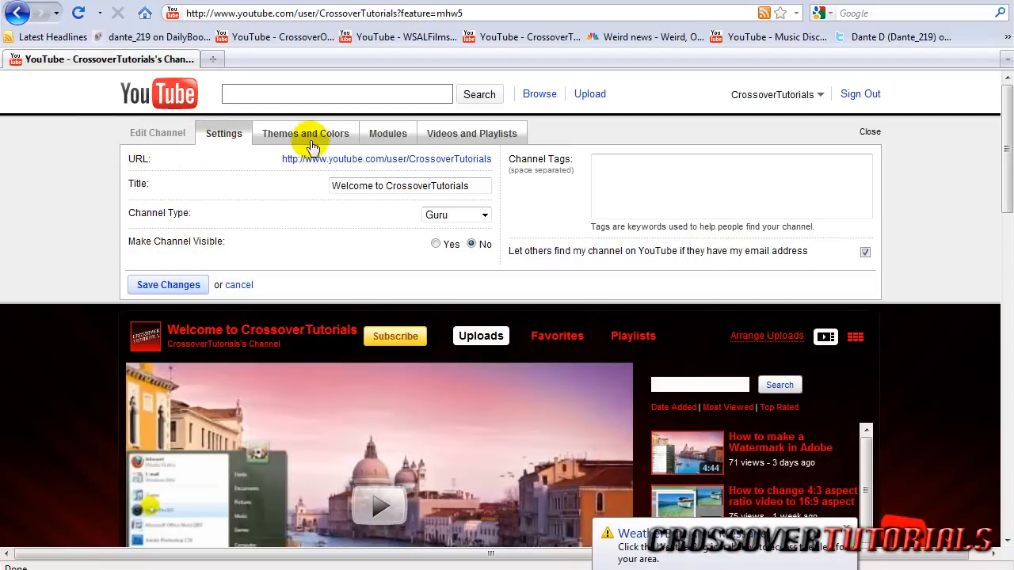
mouse_move(234, 193)
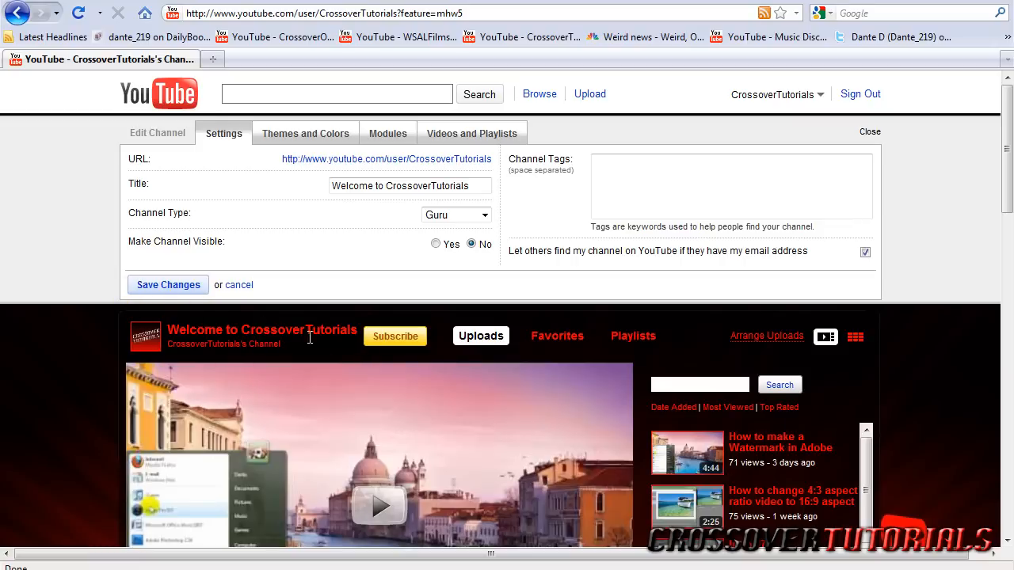
mouse_move(3, 358)
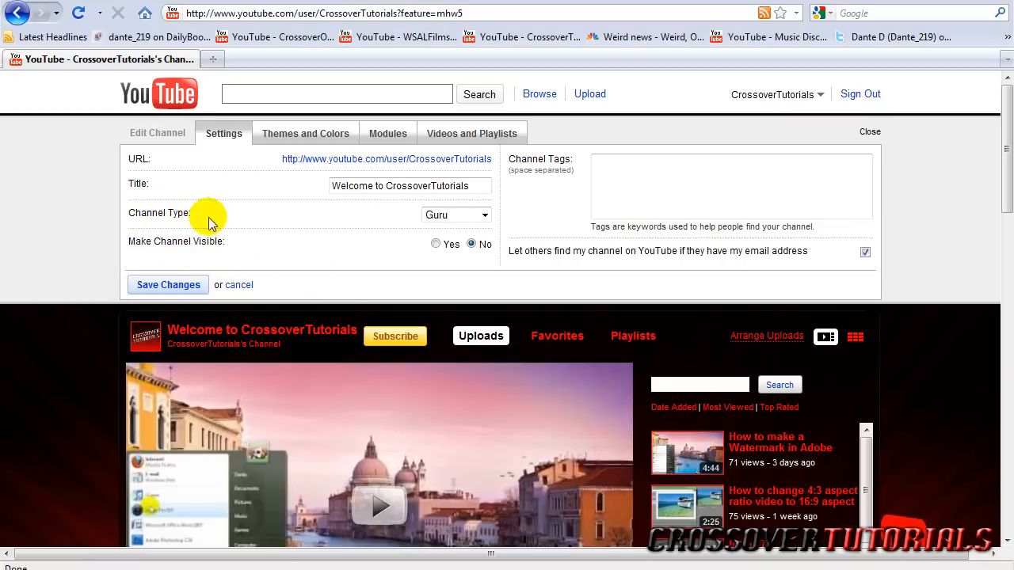
mouse_move(482, 216)
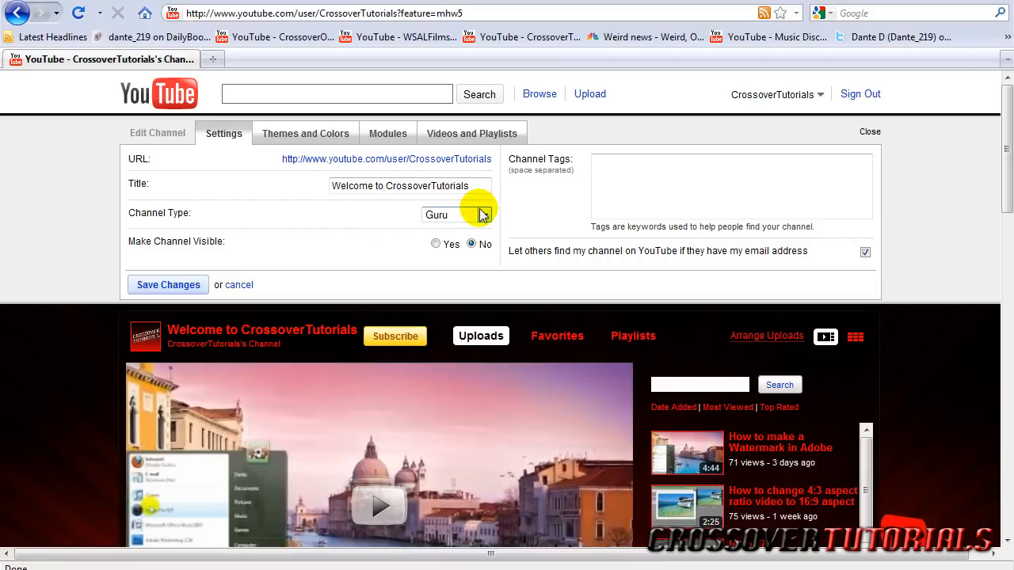
left_click(485, 216)
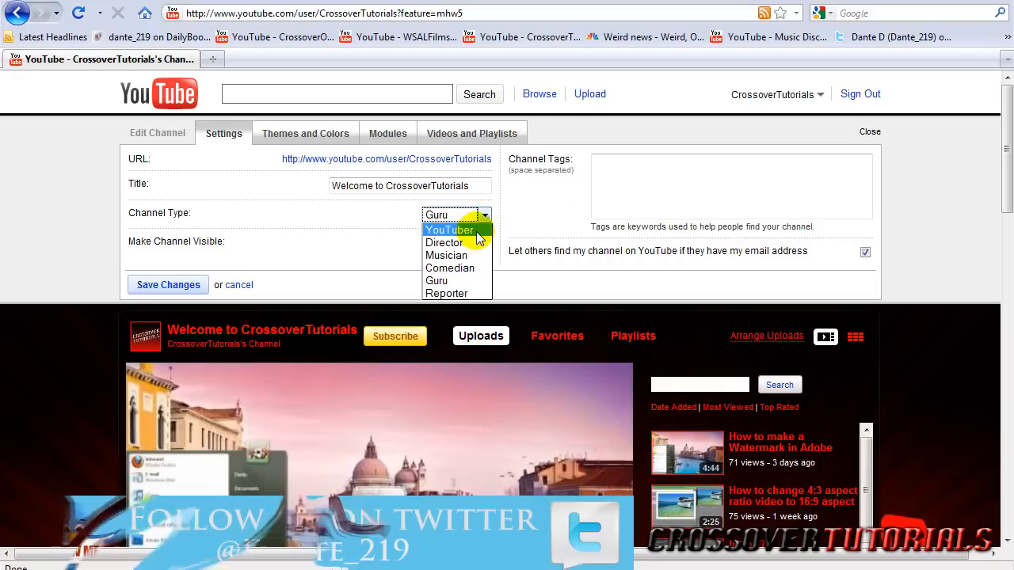
mouse_move(456, 255)
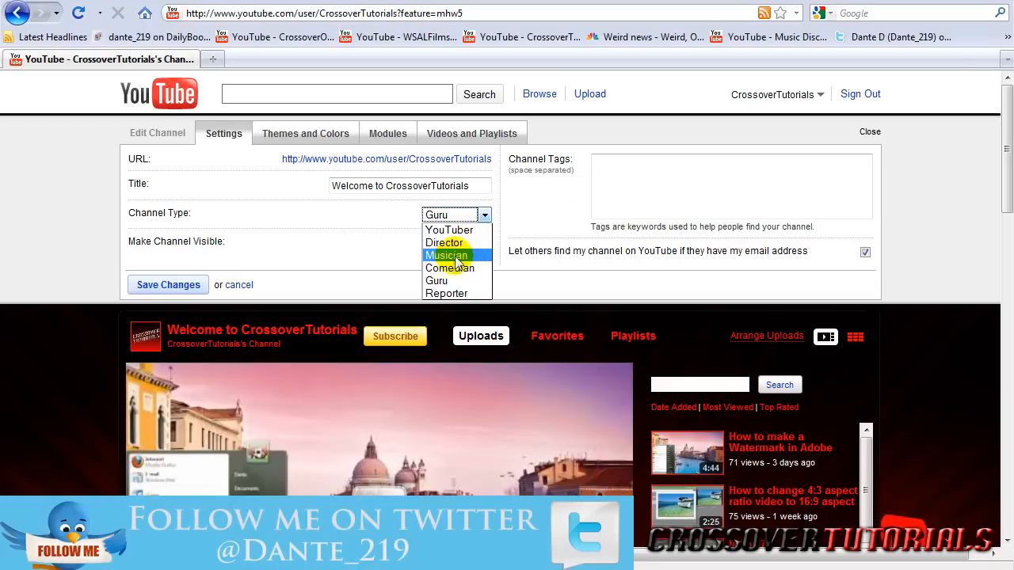
mouse_move(453, 293)
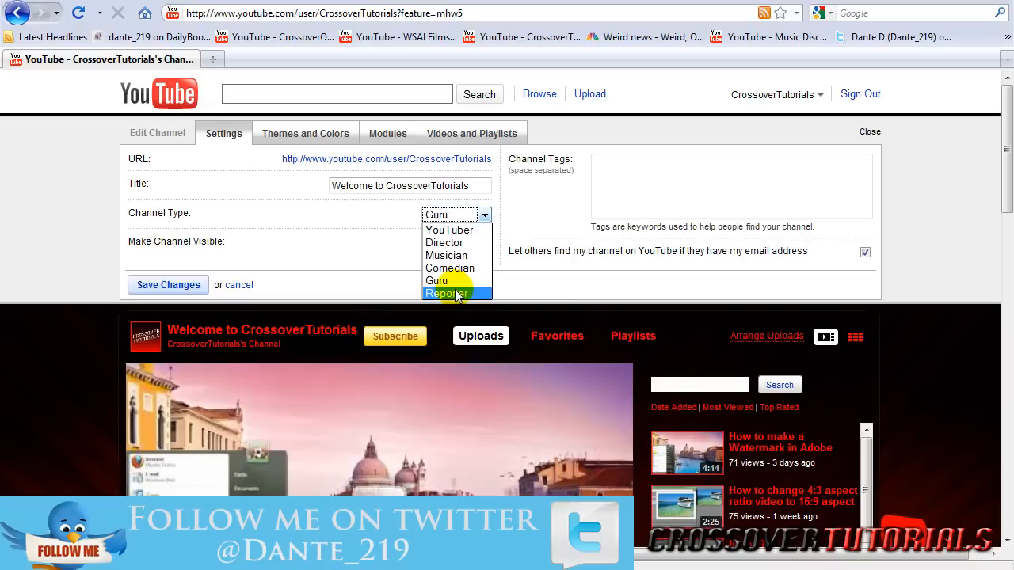
left_click(437, 280)
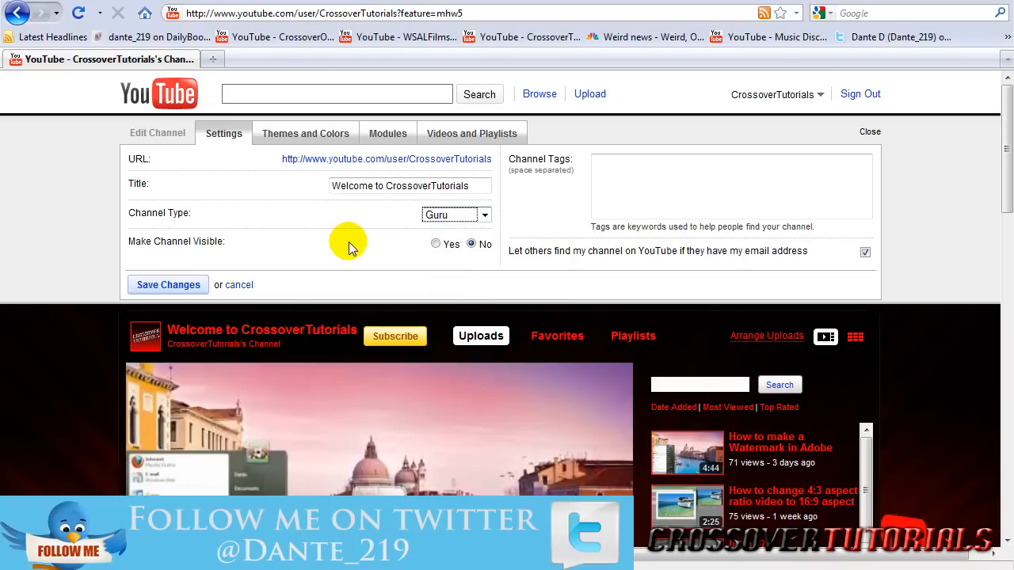
mouse_move(229, 251)
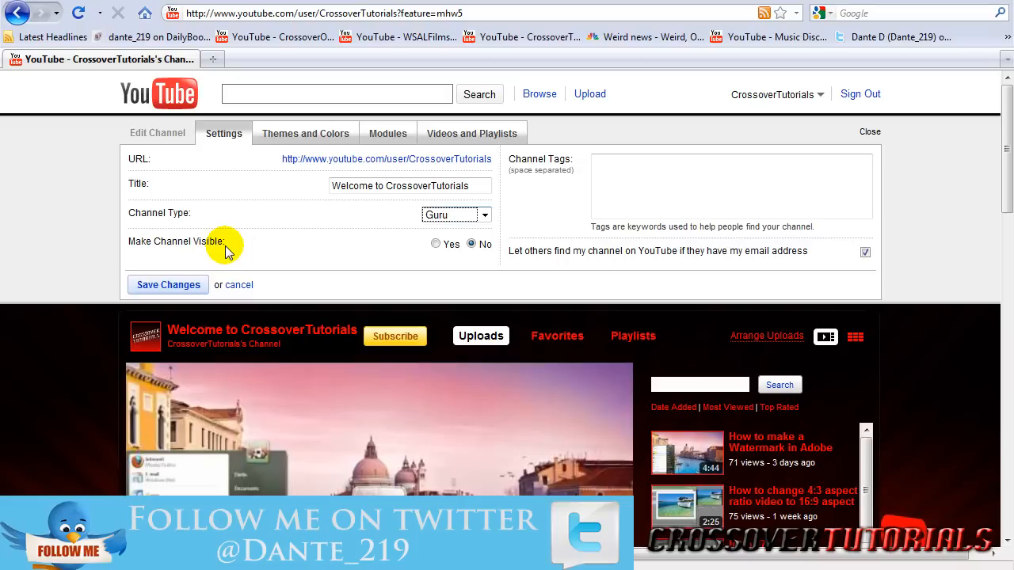
mouse_move(456, 282)
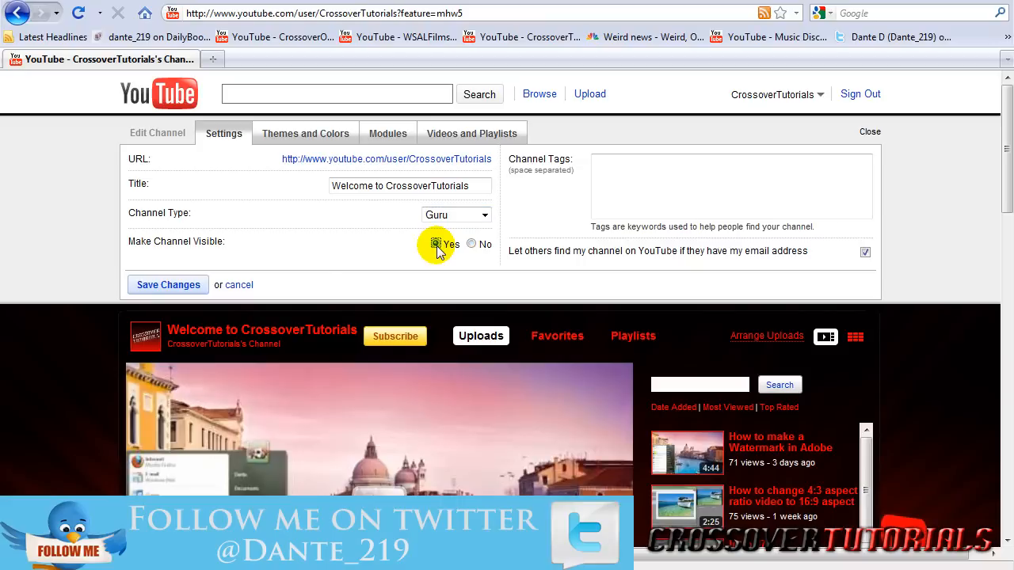
- Make the channel visible with Yes, save, and return to the general settings
left_click(168, 285)
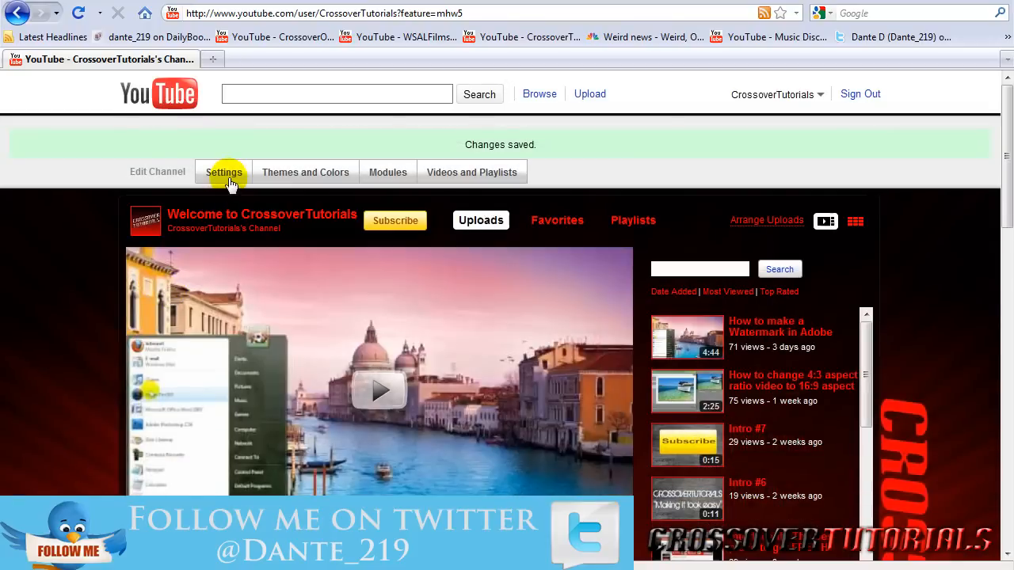
left_click(225, 171)
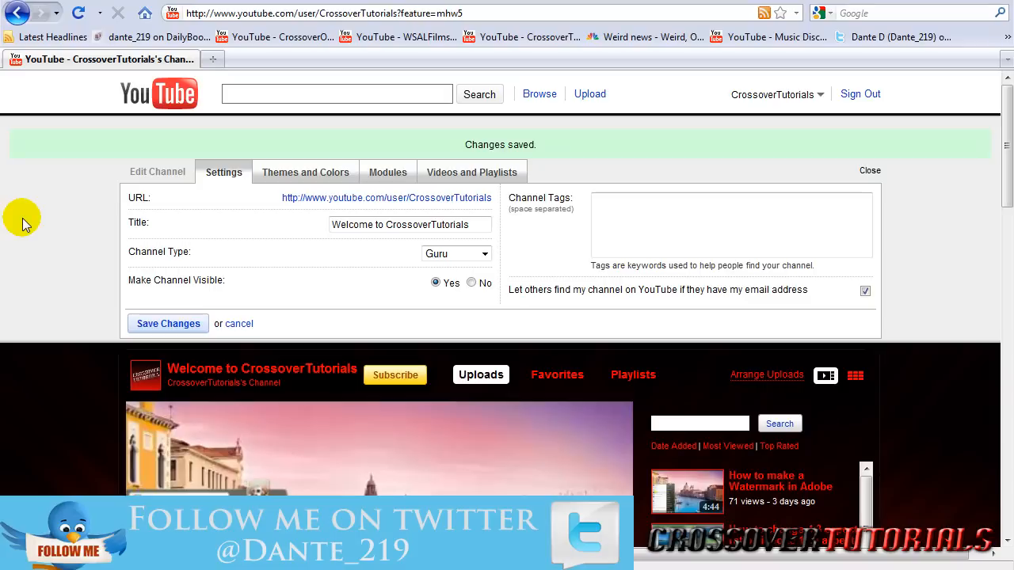
mouse_move(54, 309)
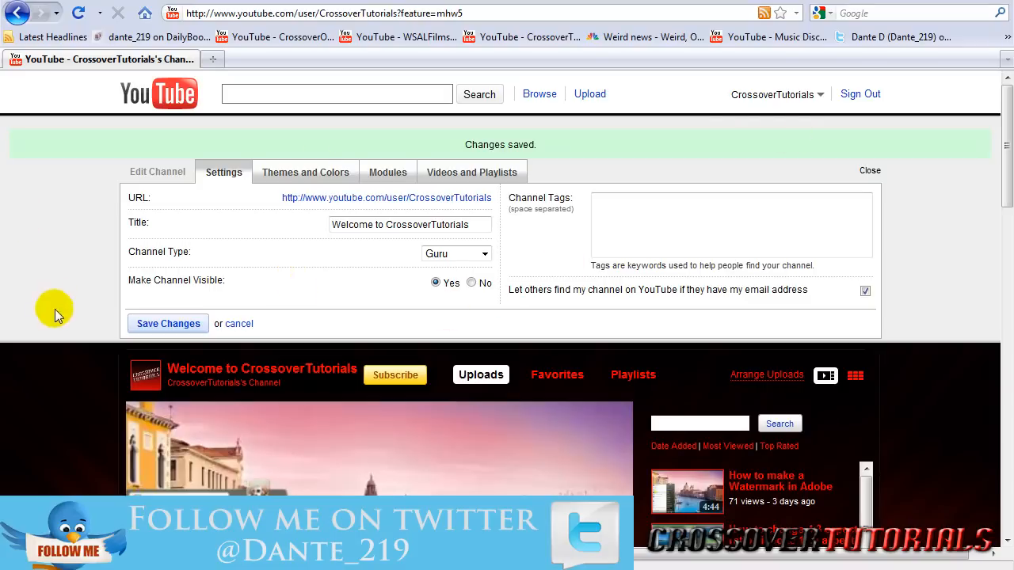
mouse_move(65, 322)
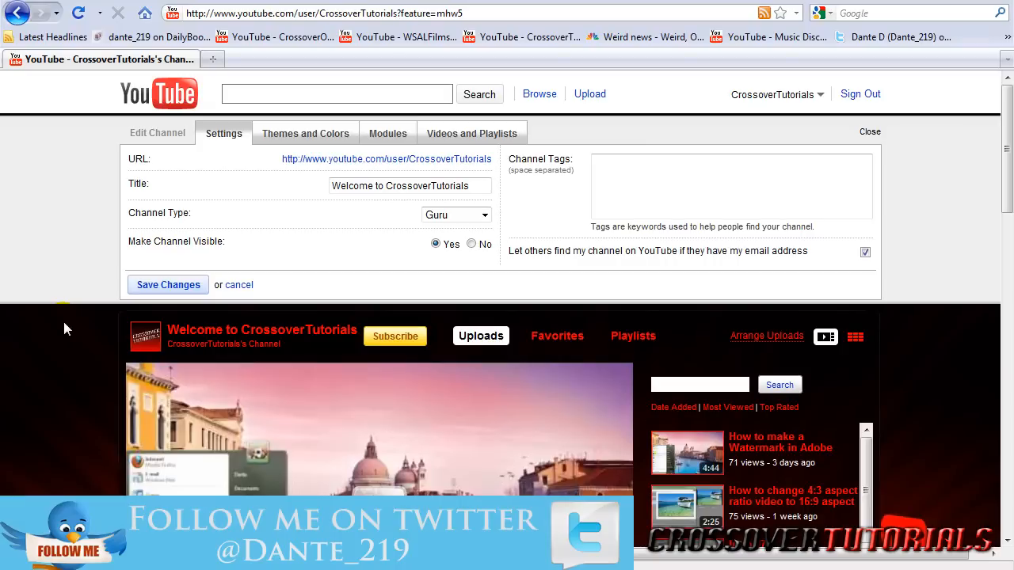
- Enter channel tags 'crossovertutorials sony vegas pro 9 adobe photoshop'
left_click(709, 190)
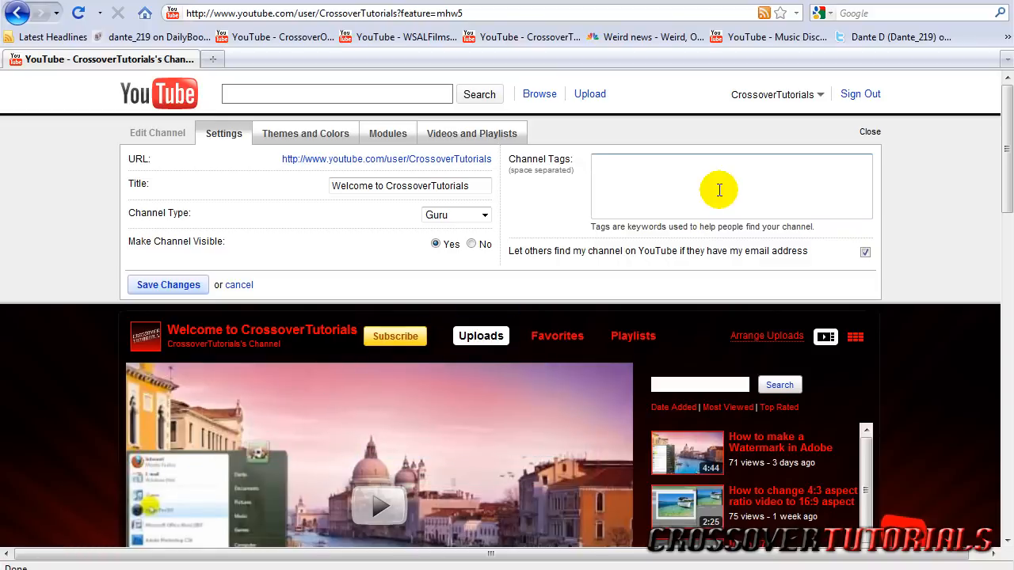
type("ccr")
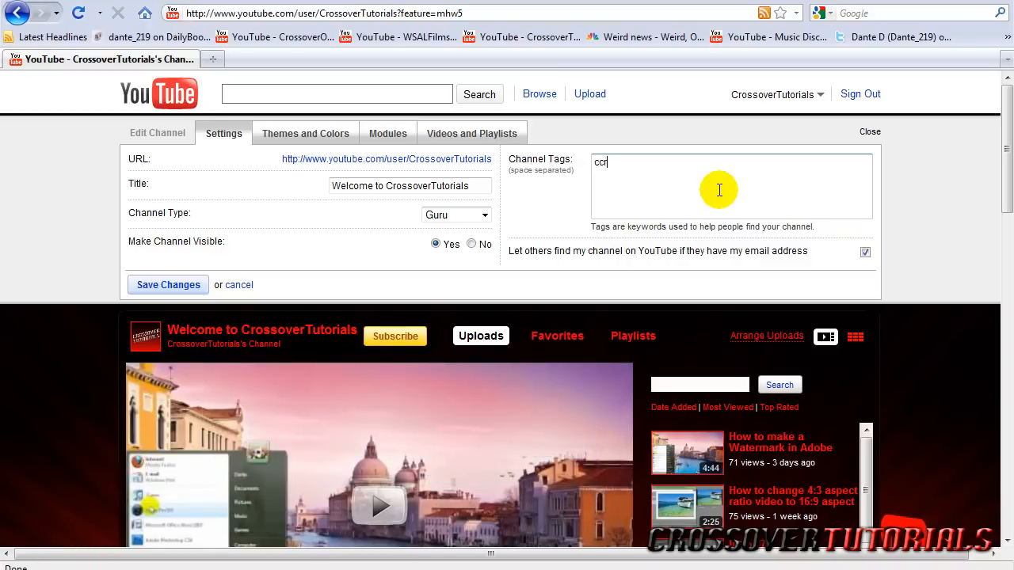
type("rossovertutorials t")
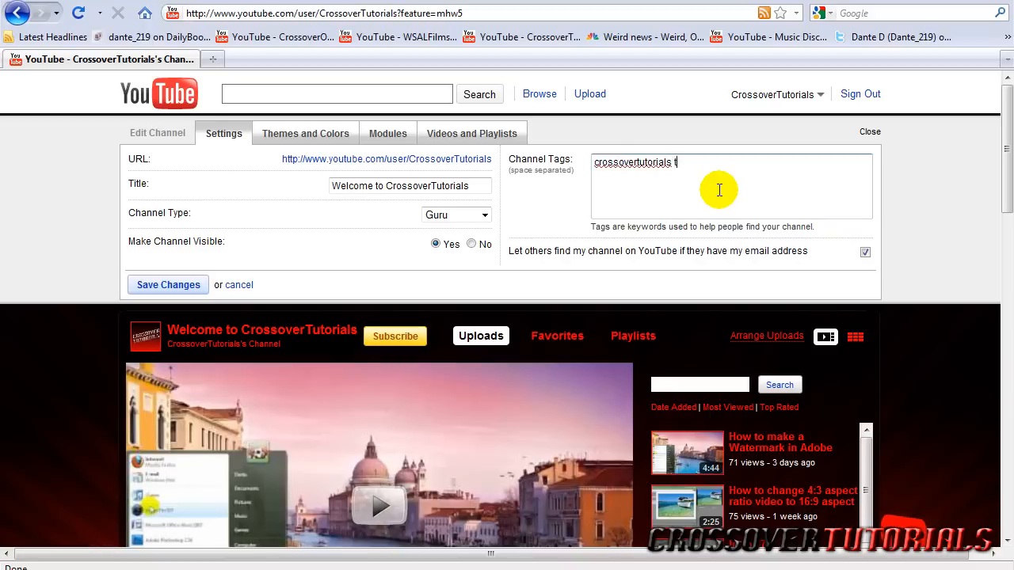
type("utorials")
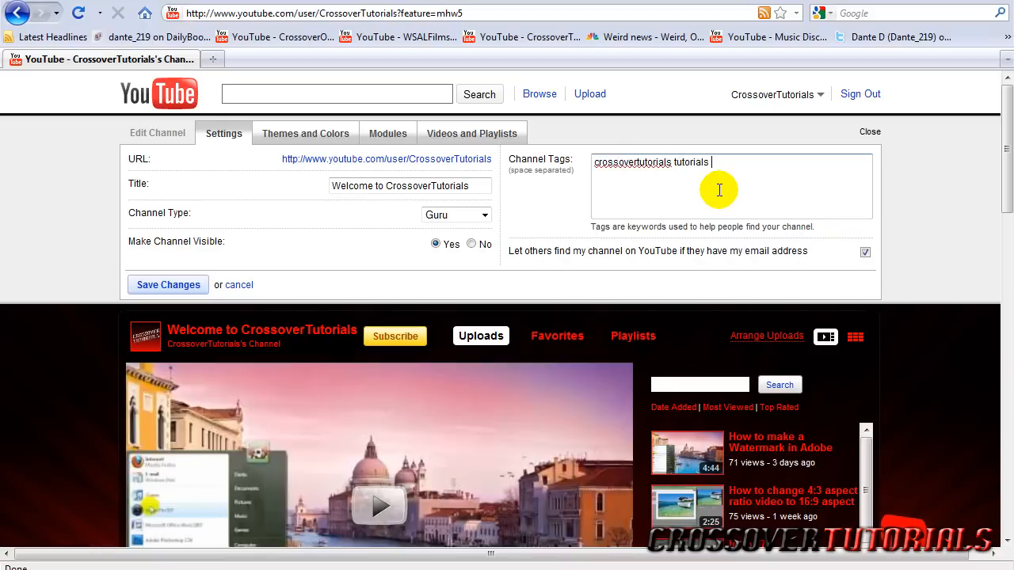
type("sony vegas")
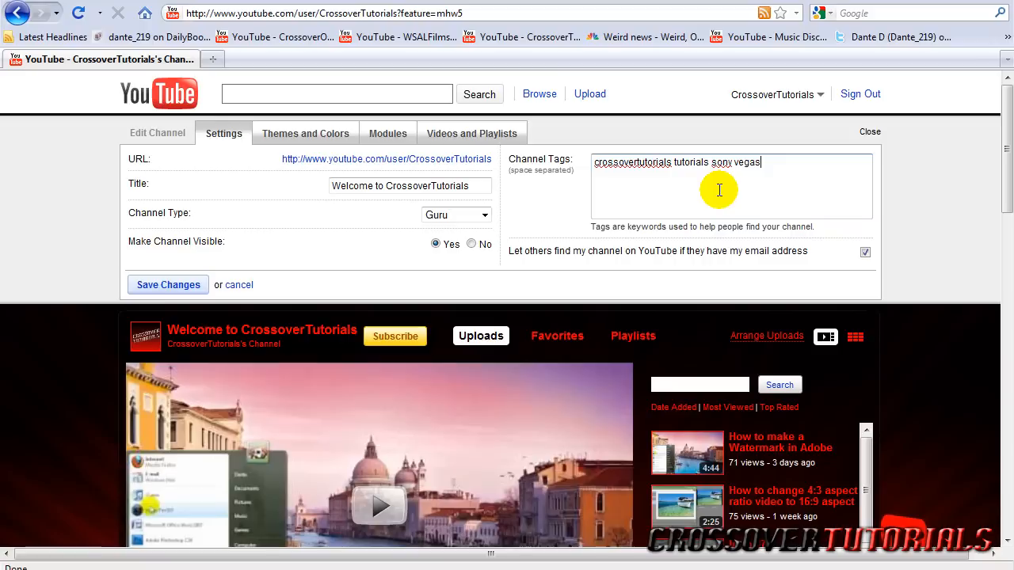
type("pro 9")
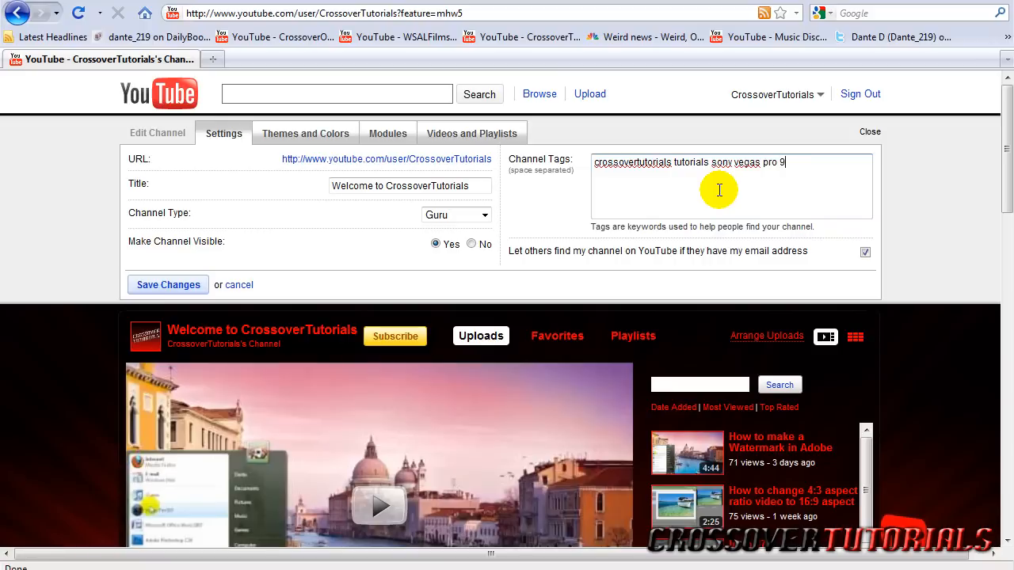
type("adobe")
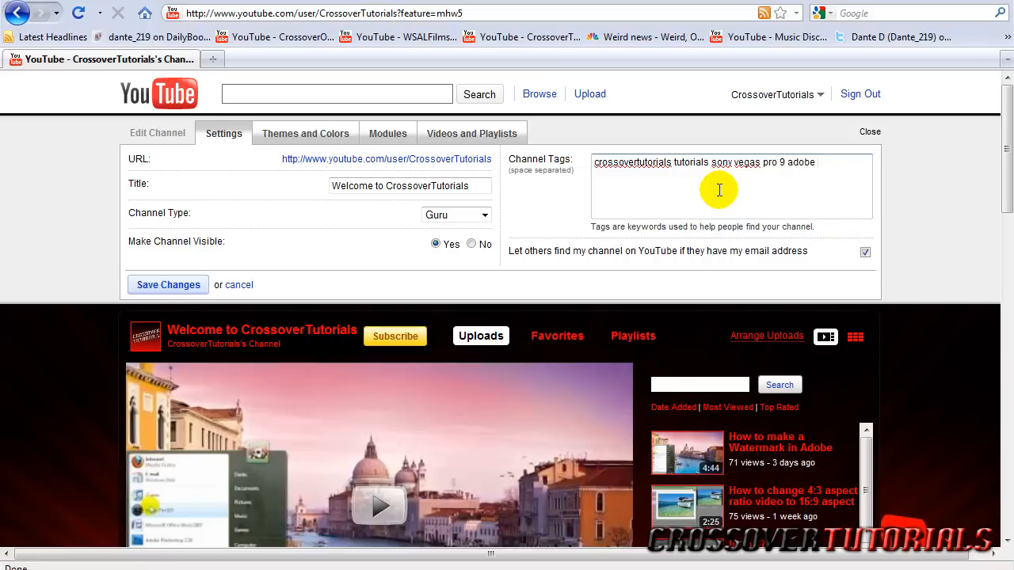
type("photoshop")
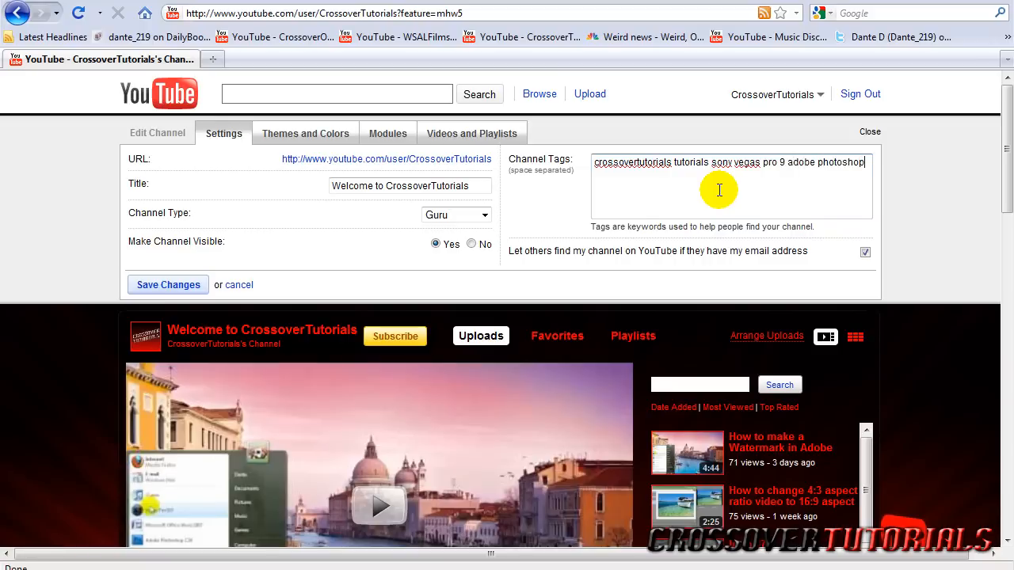
mouse_move(567, 278)
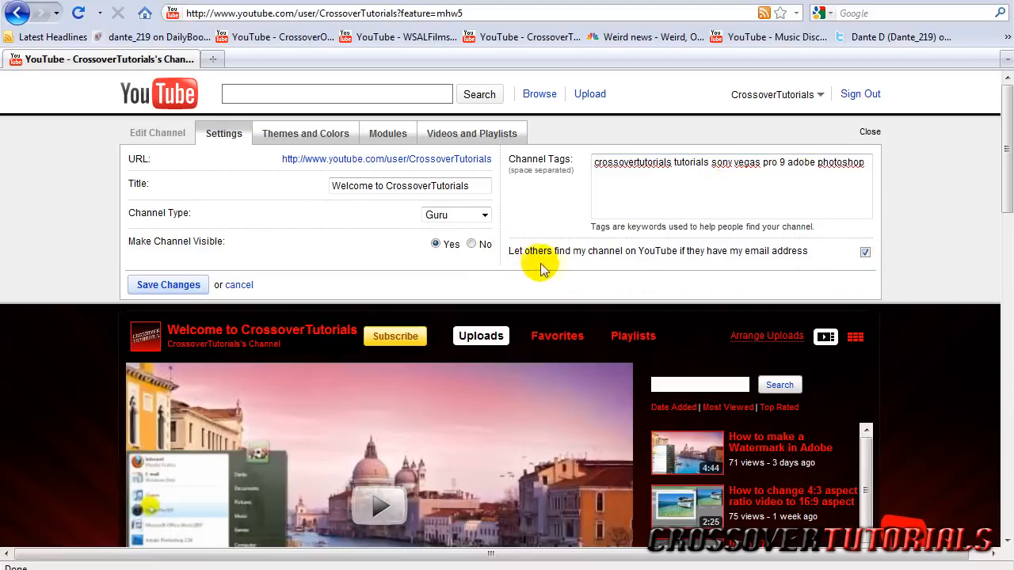
mouse_move(779, 277)
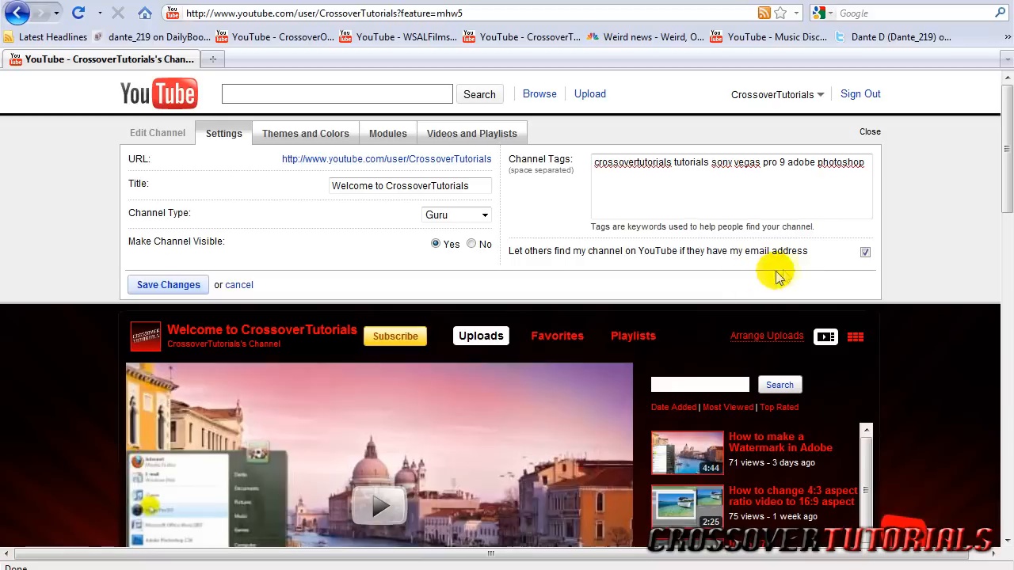
mouse_move(679, 263)
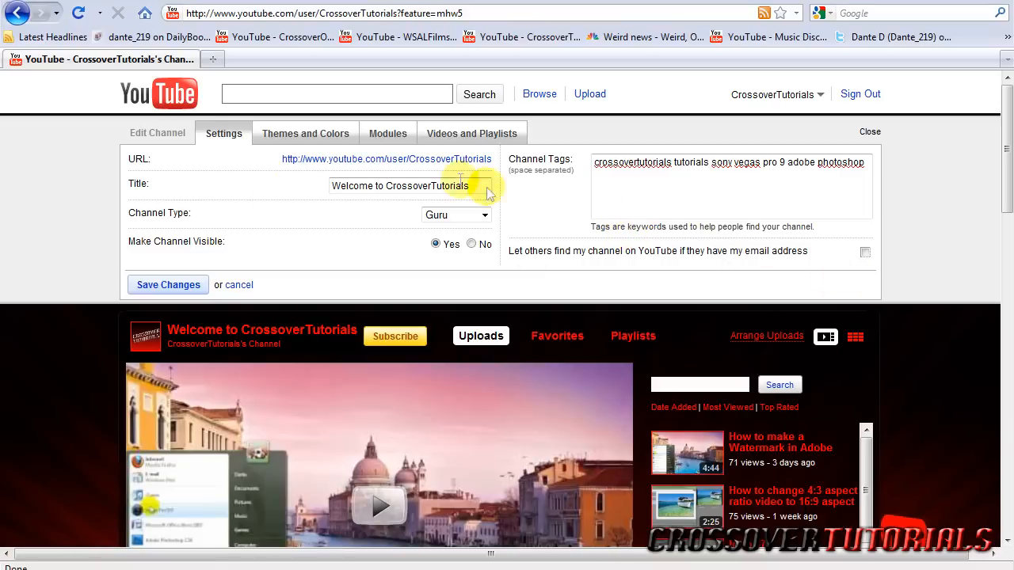
- Leave the settings and confirm discarding the unsaved tag and email changes
left_click(239, 285)
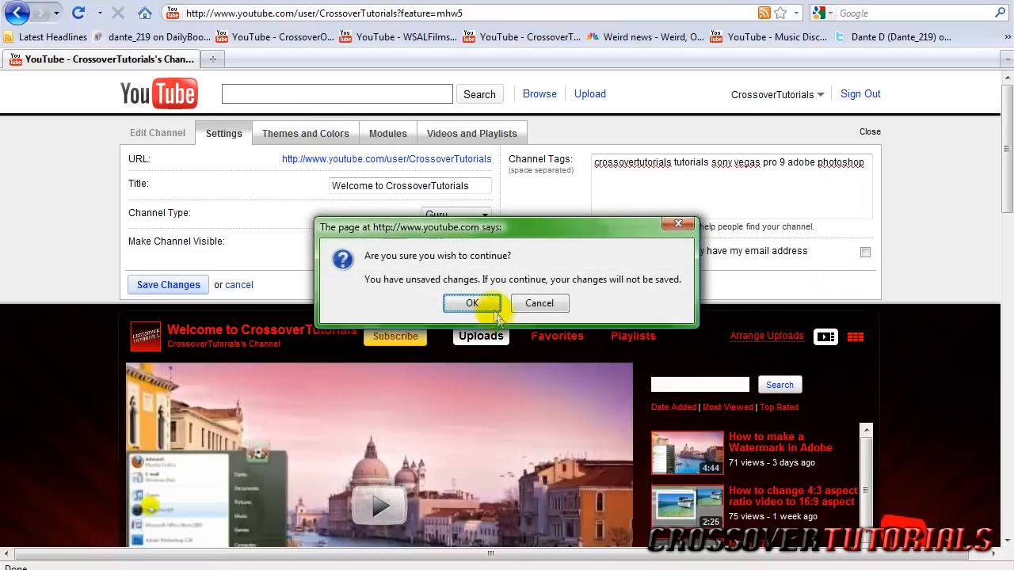
left_click(472, 304)
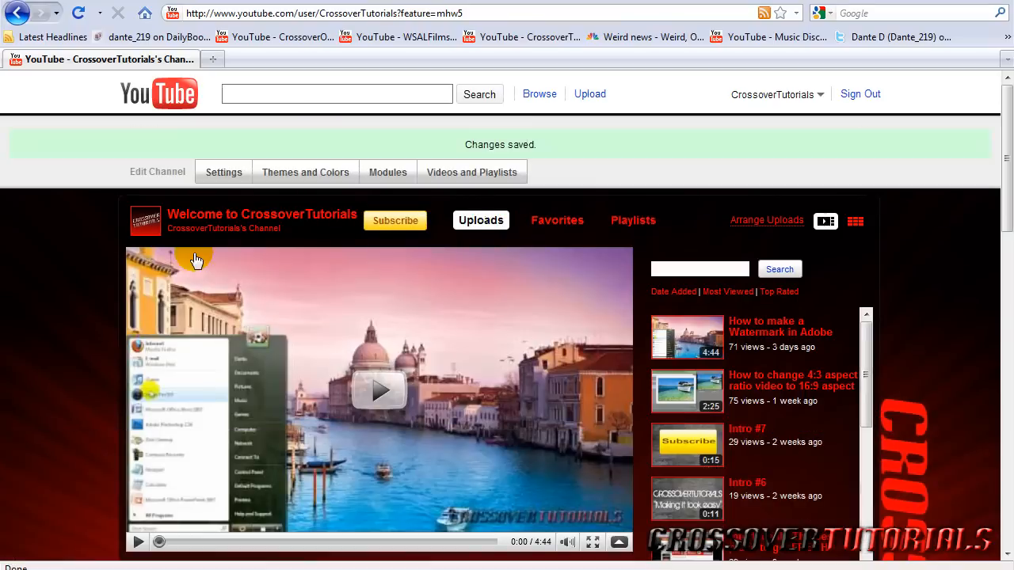
- Select the Red 2 theme and show its advanced colour options
left_click(304, 171)
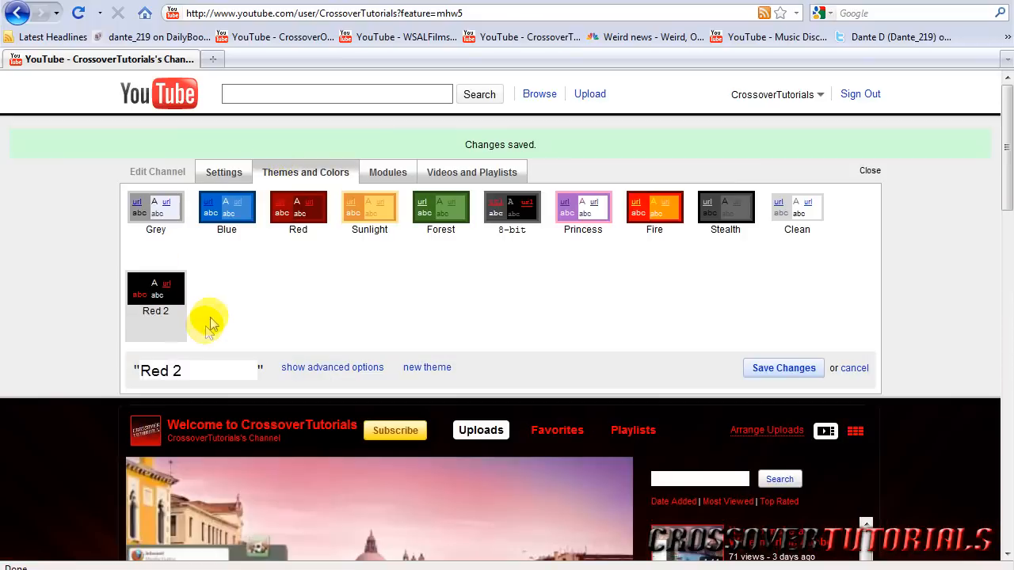
mouse_move(212, 285)
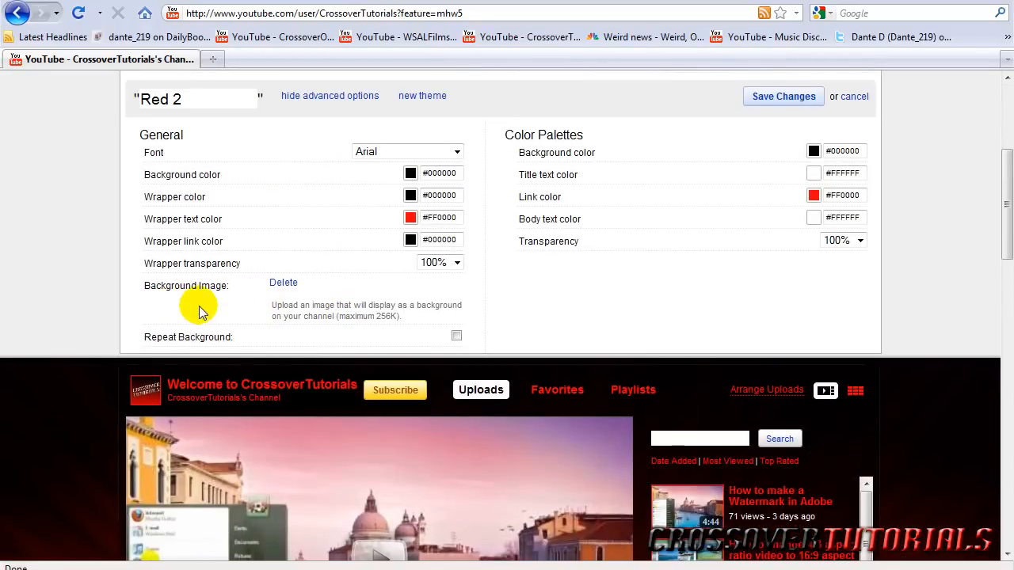
scroll("up", 3)
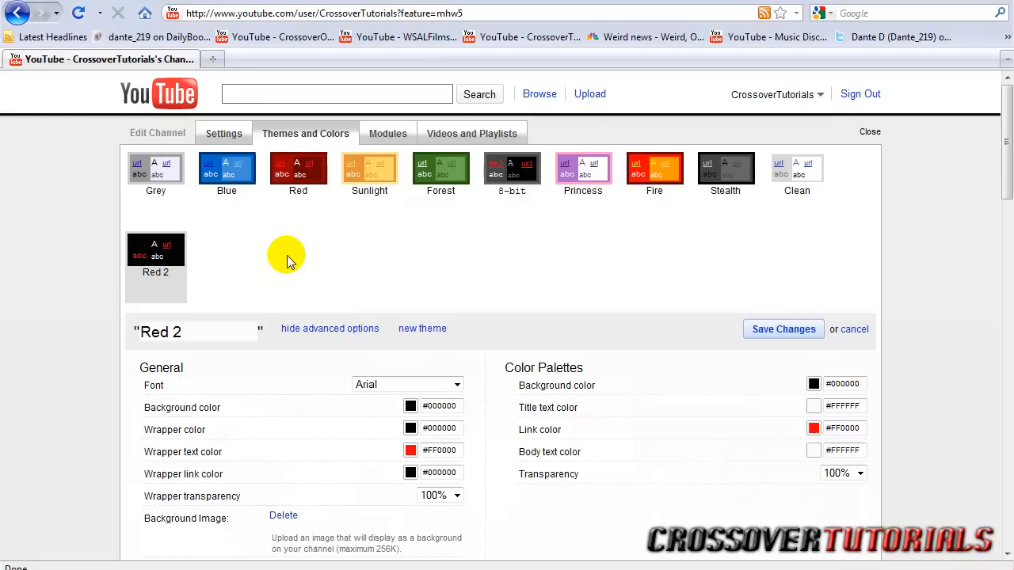
left_click(387, 133)
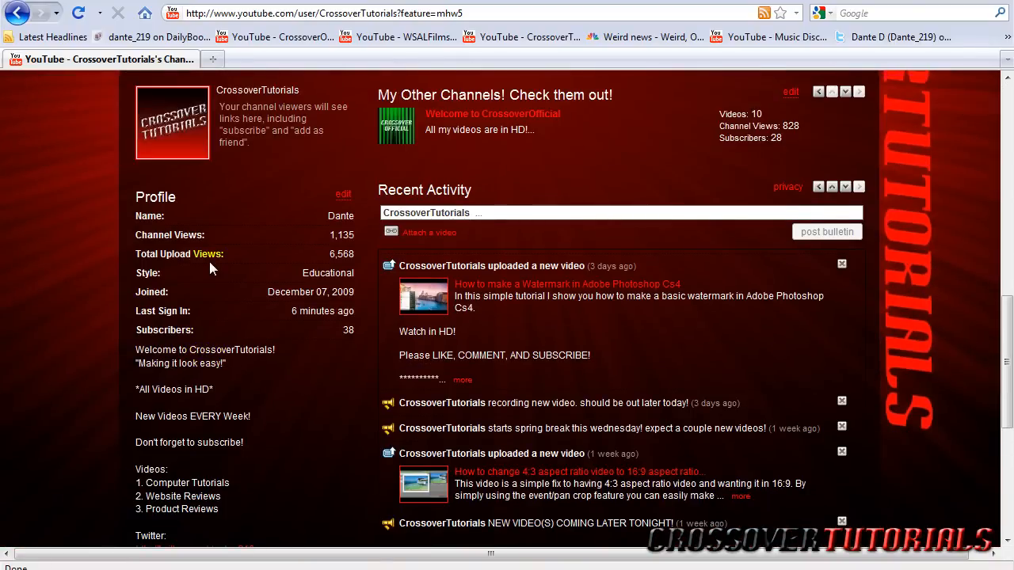
scroll("down", 3)
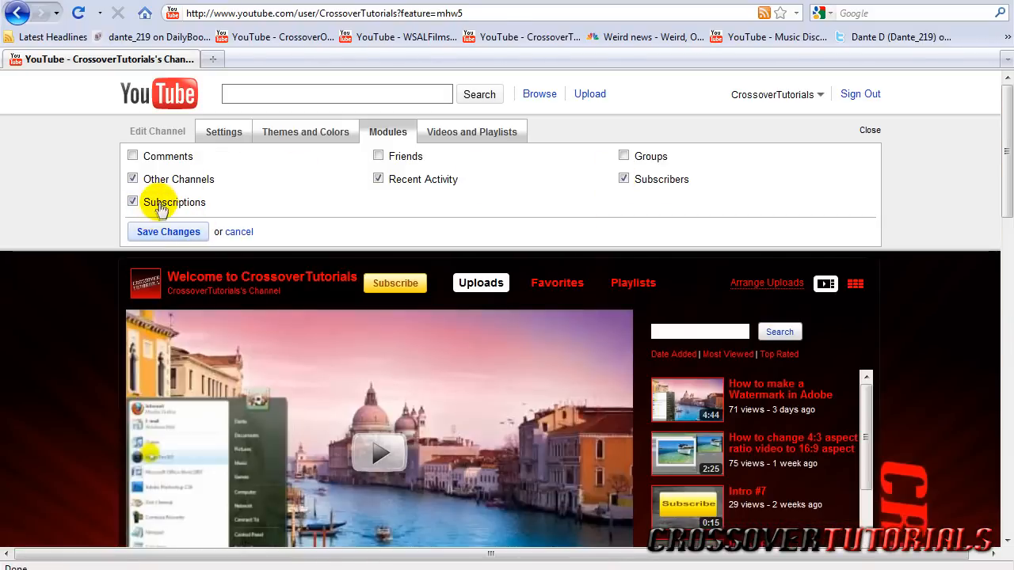
mouse_move(103, 182)
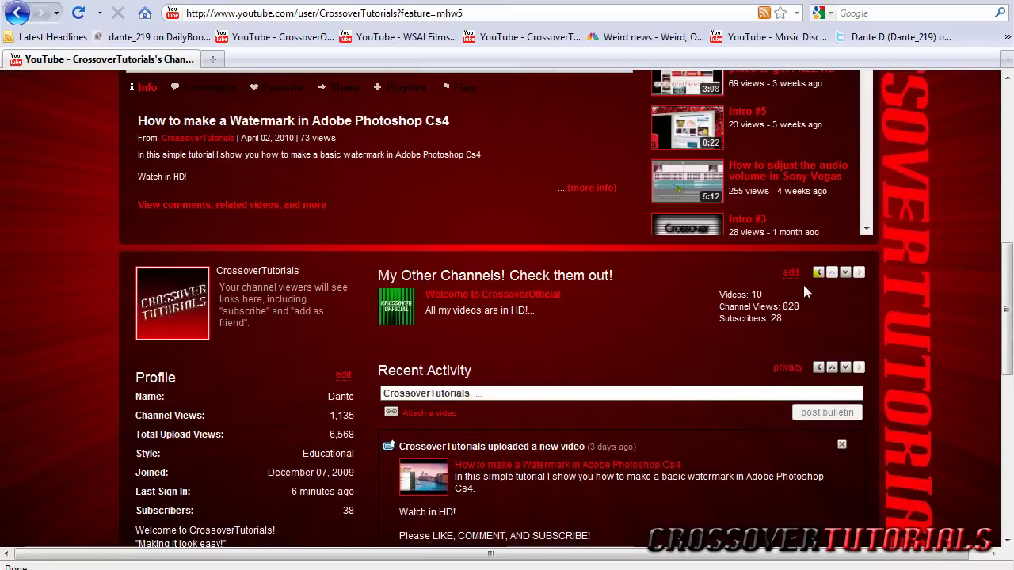
left_click(791, 272)
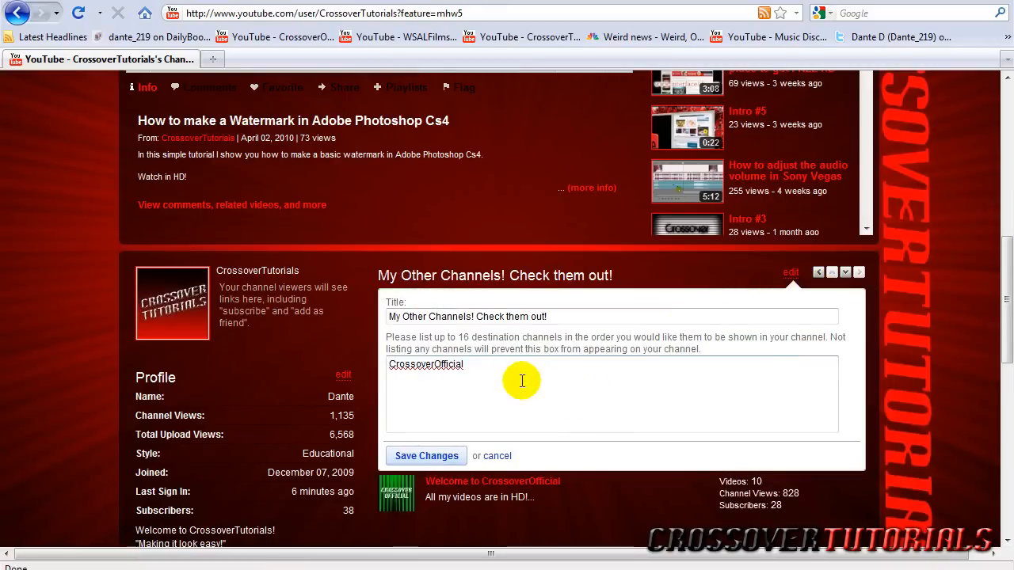
mouse_move(847, 324)
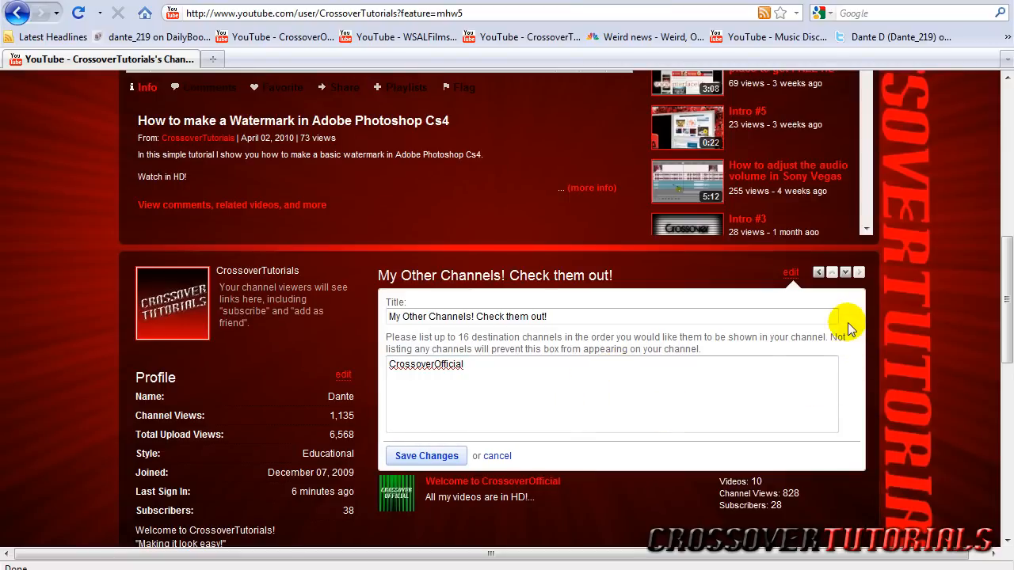
mouse_move(434, 335)
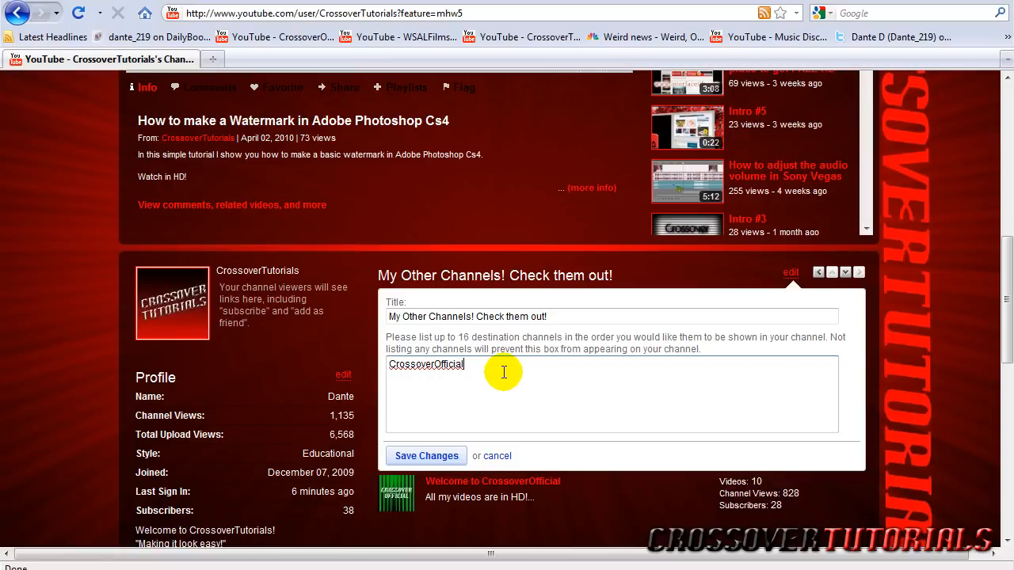
mouse_move(503, 385)
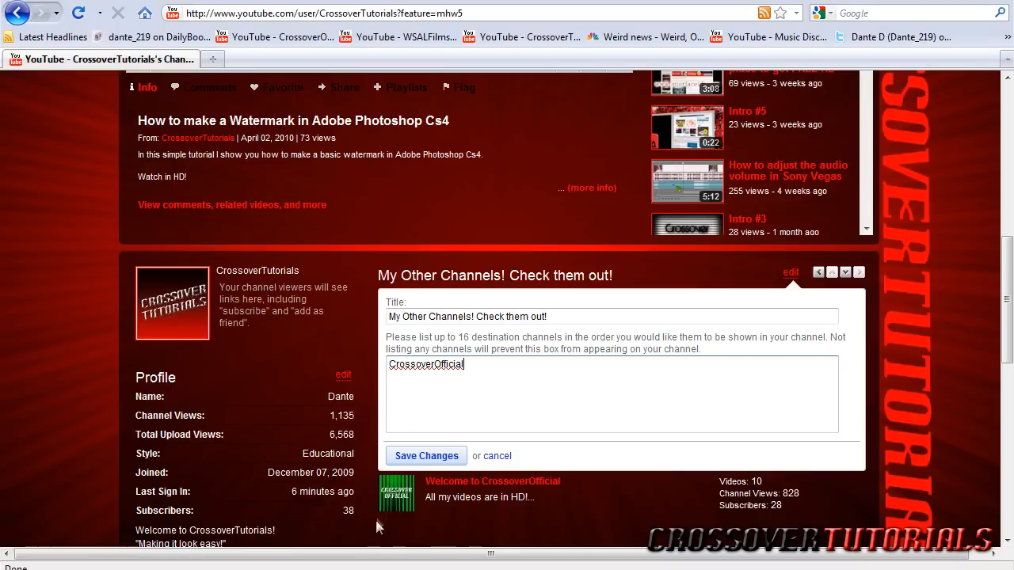
left_click(427, 456)
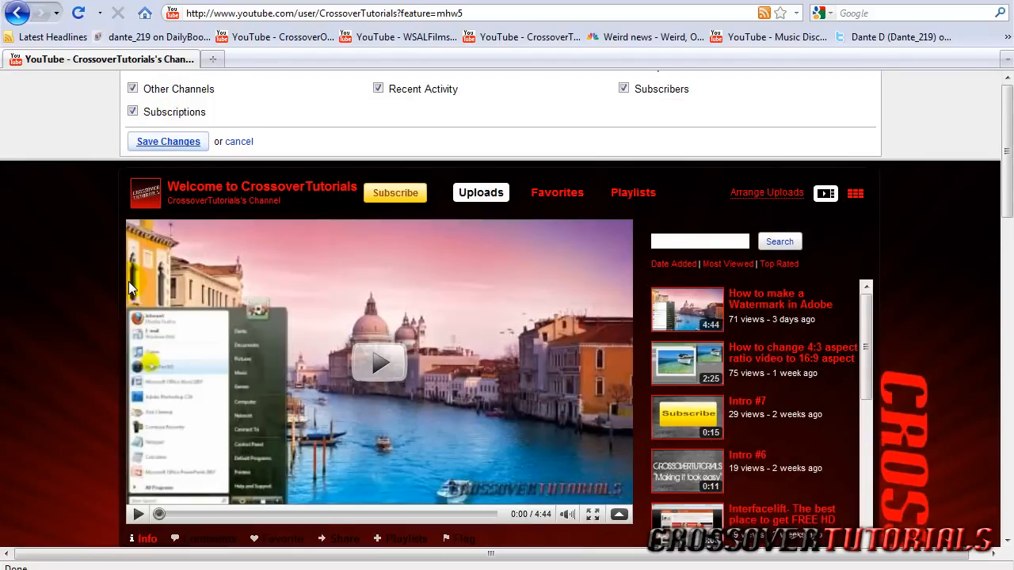
scroll("down", 3)
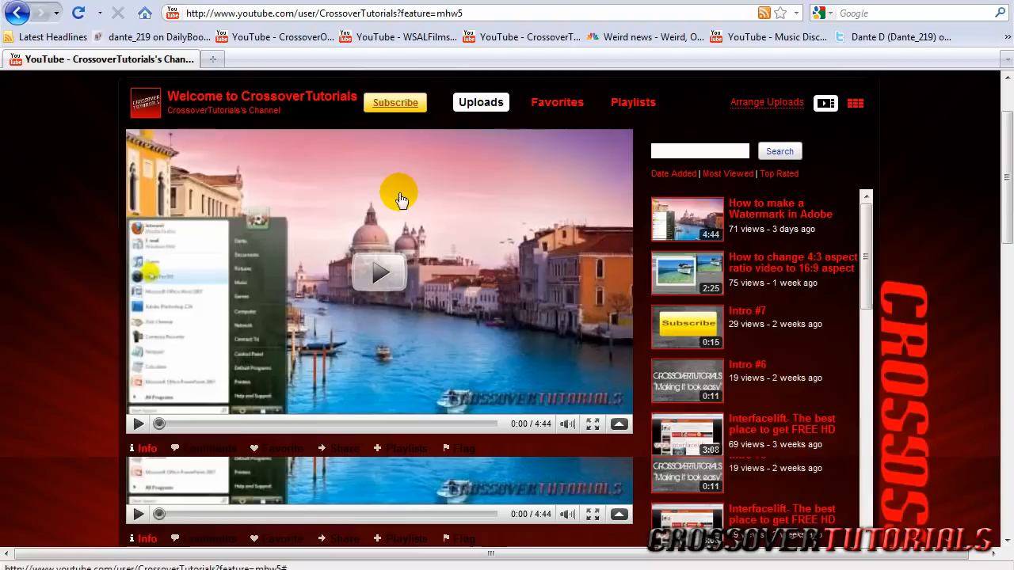
scroll("down", 3)
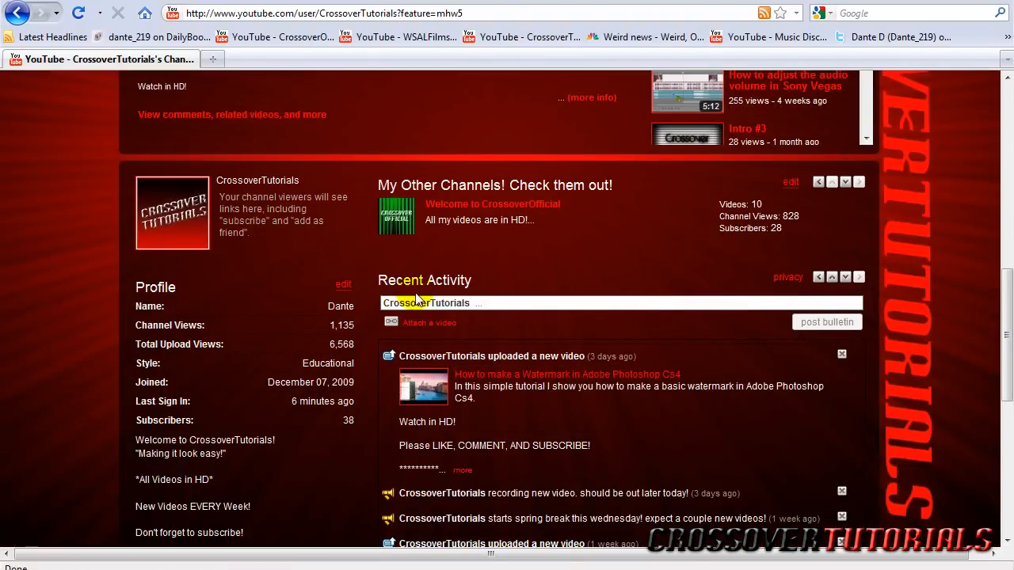
left_click(505, 302)
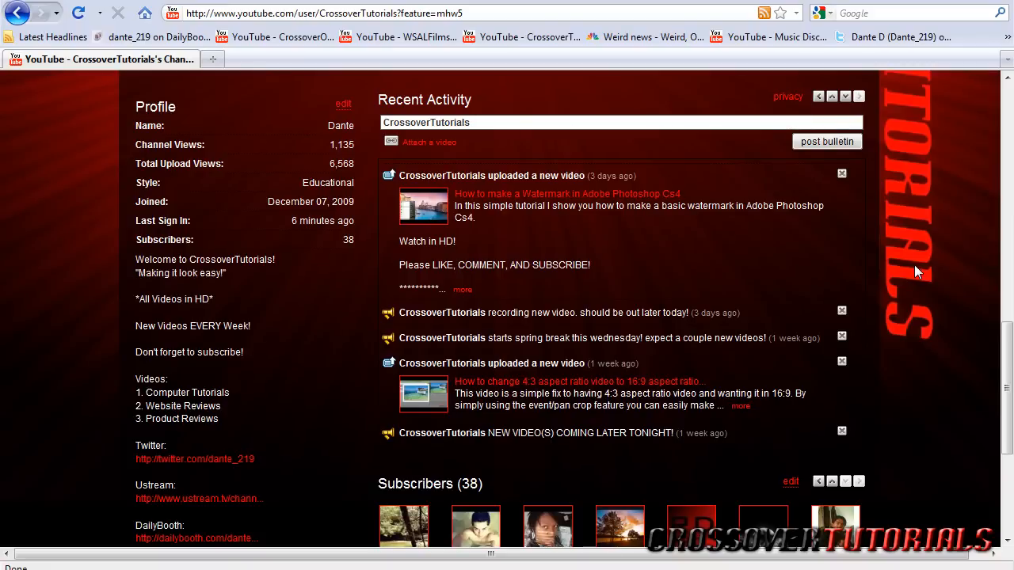
mouse_move(906, 380)
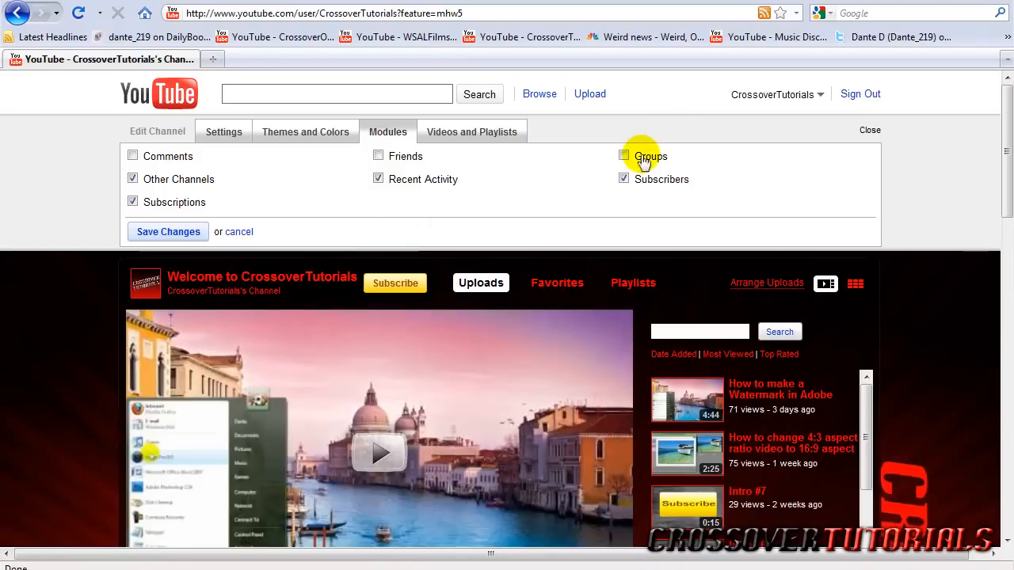
- Turn on the Groups module, save, then untick Groups again
left_click(624, 156)
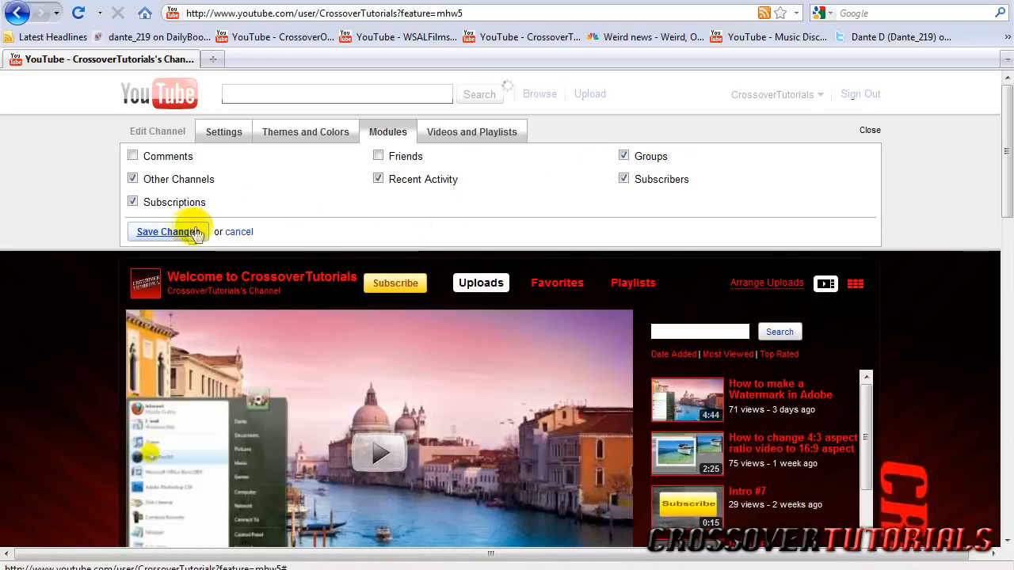
left_click(169, 231)
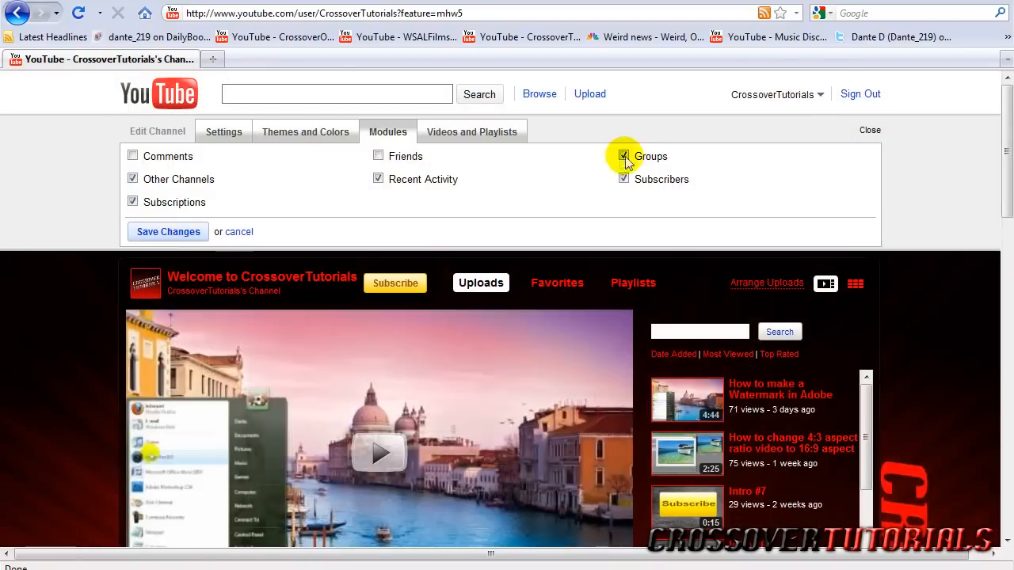
left_click(624, 157)
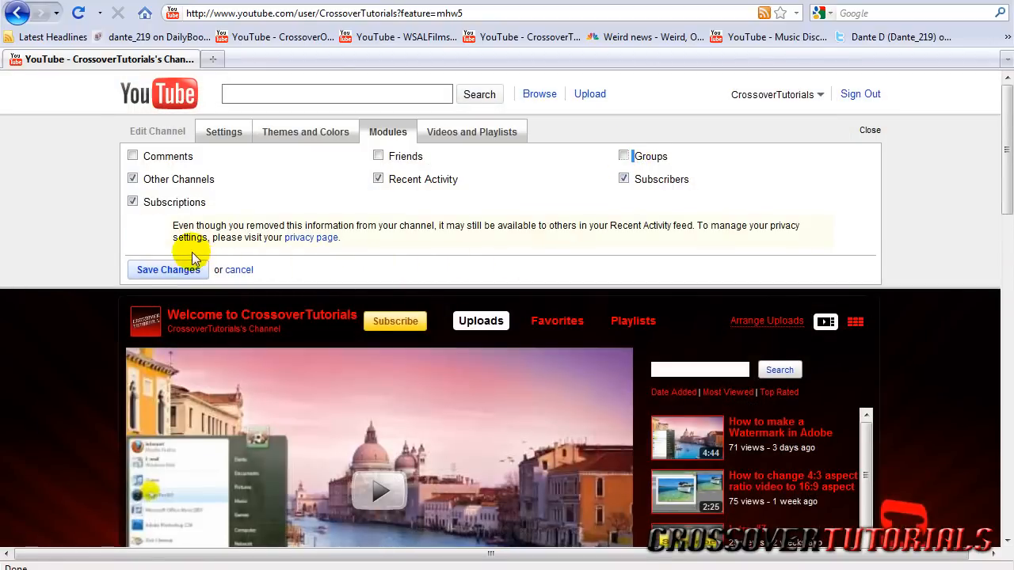
- Review the Activity Sharing privacy settings and return to channel editing
left_click(168, 269)
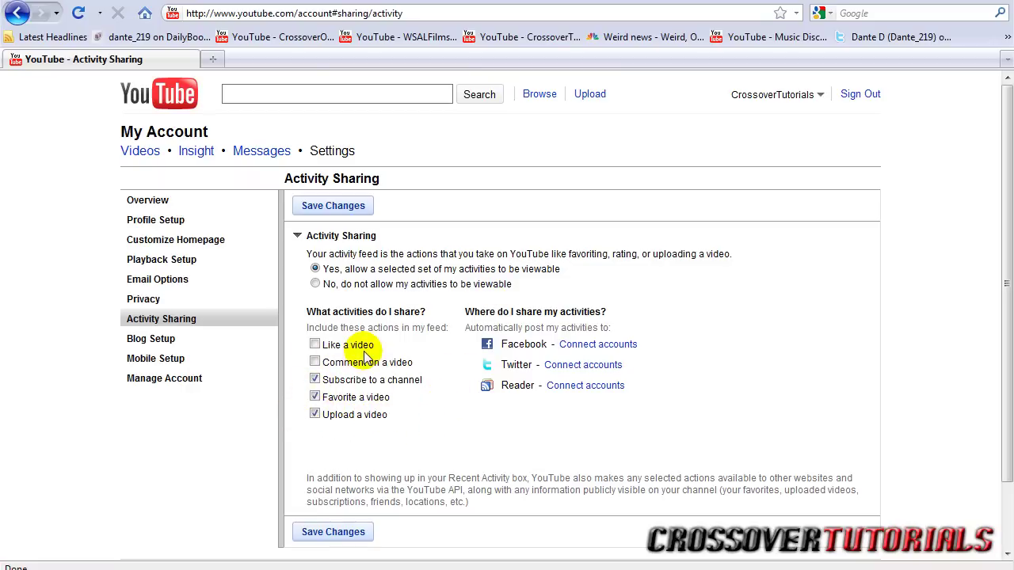
left_click(773, 94)
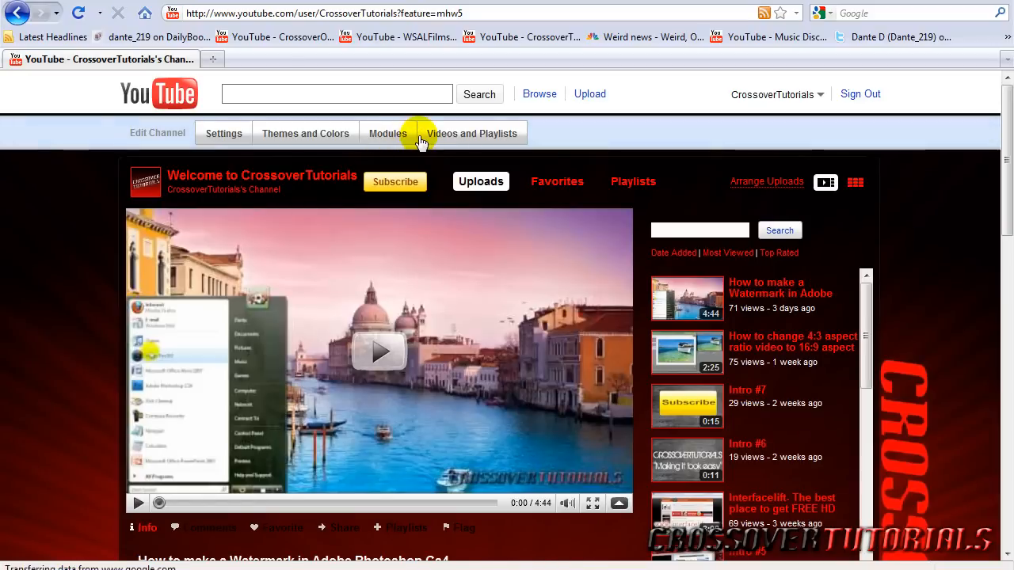
- Show the Videos and Playlists display settings in the Edit Channel bar
left_click(472, 133)
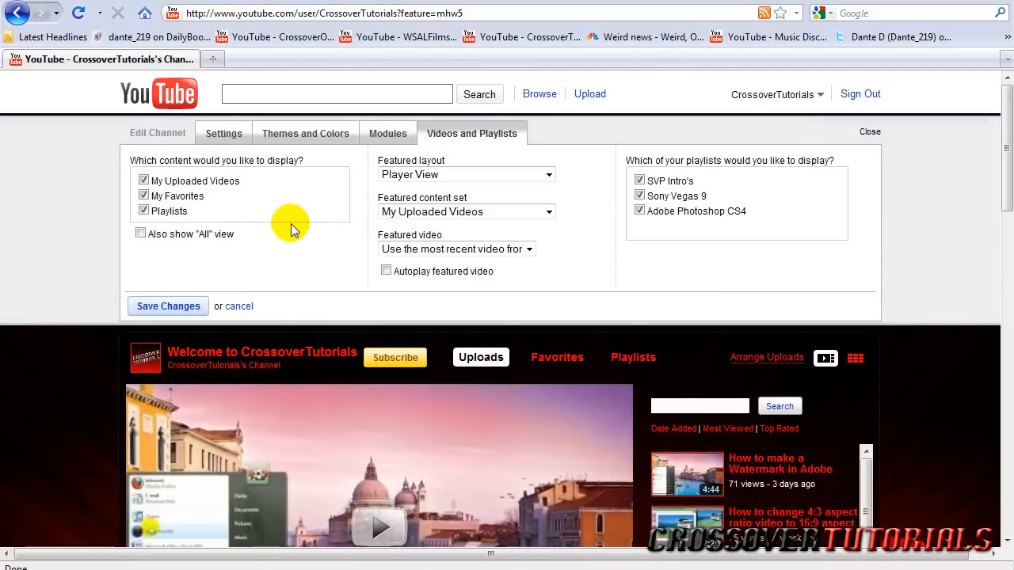
mouse_move(266, 241)
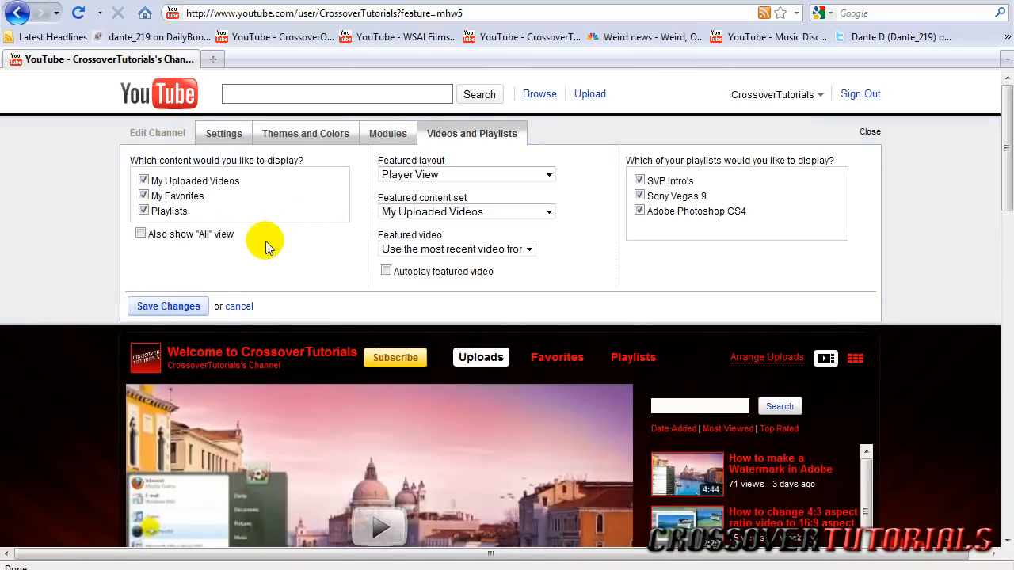
mouse_move(273, 134)
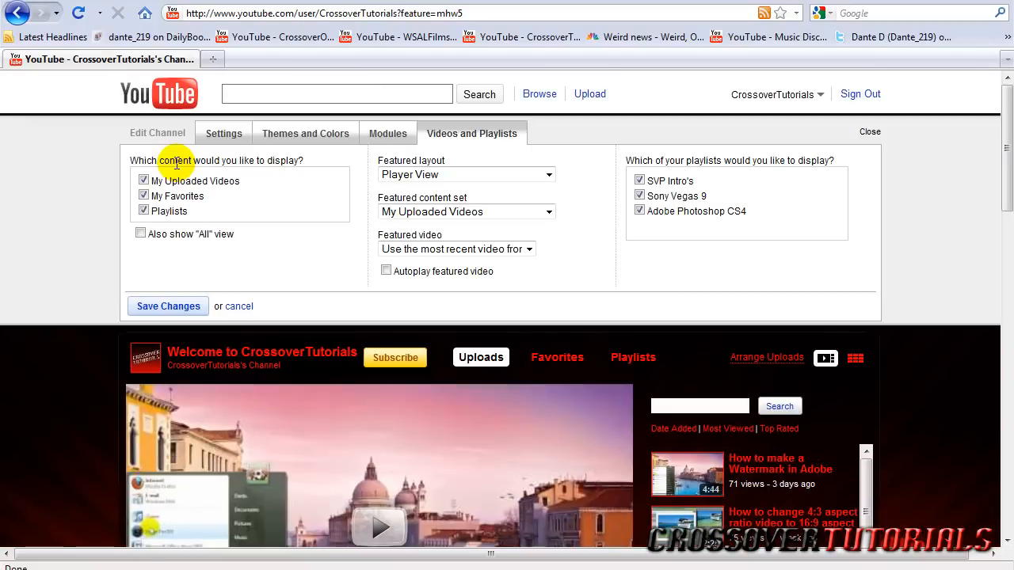
mouse_move(697, 380)
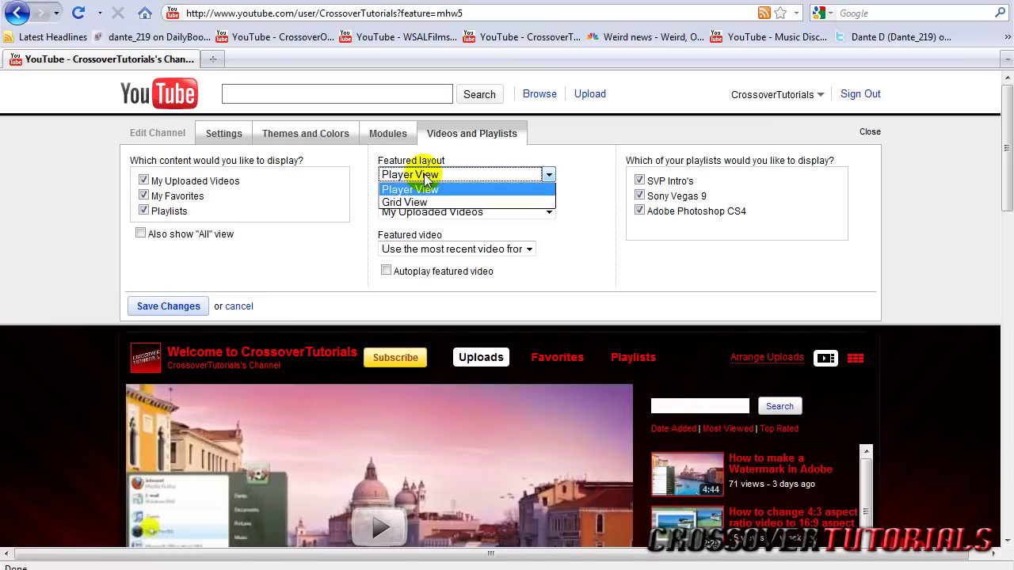
- Switch the featured layout to Grid View and save it
left_click(404, 203)
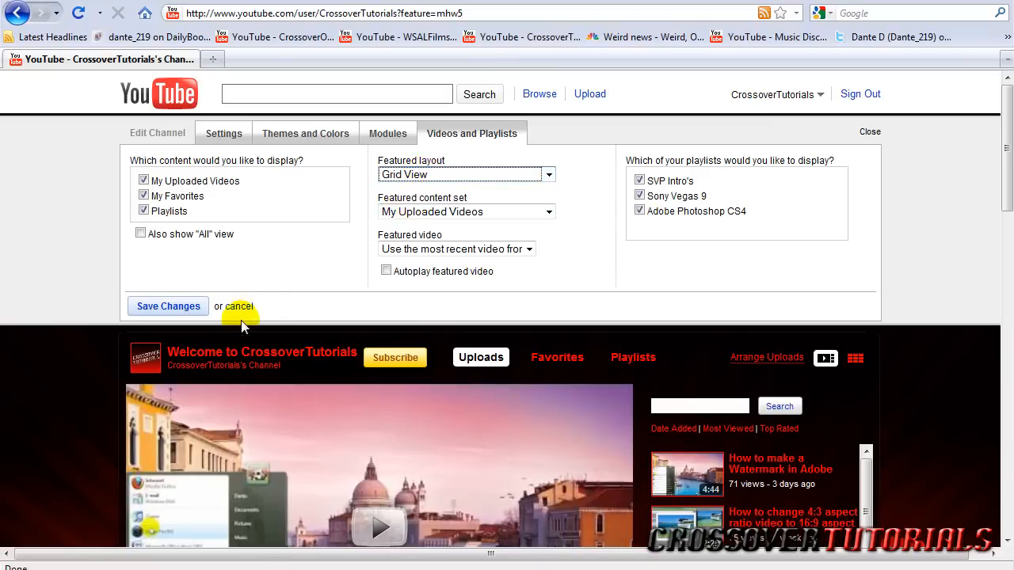
left_click(168, 306)
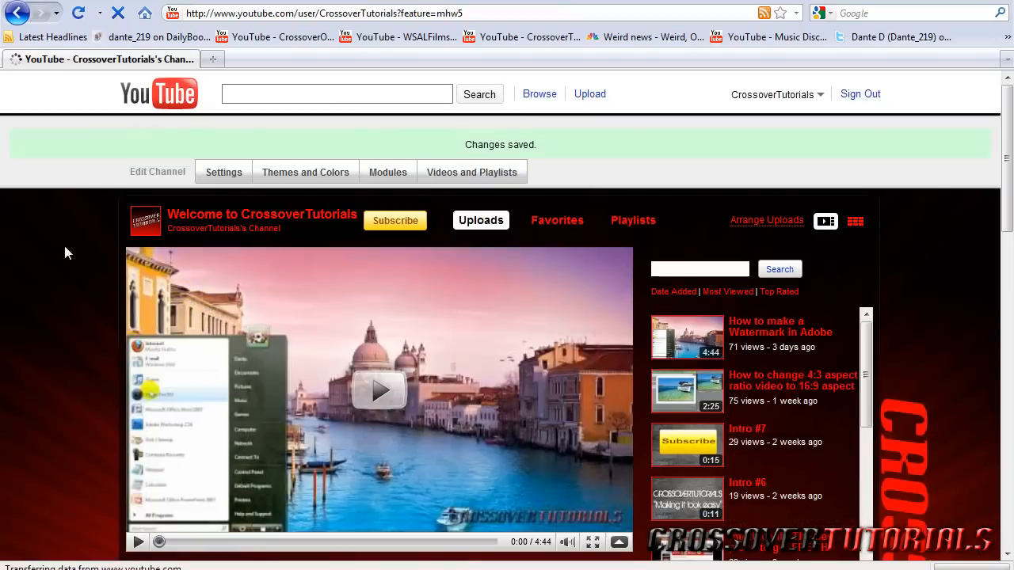
left_click(855, 222)
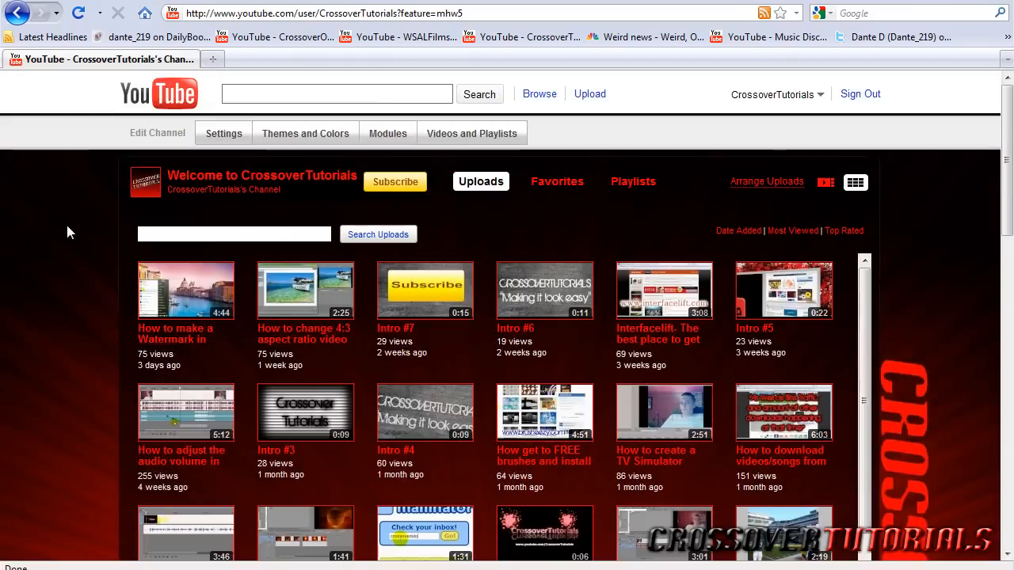
- Set the featured layout back to Player View and save
left_click(473, 133)
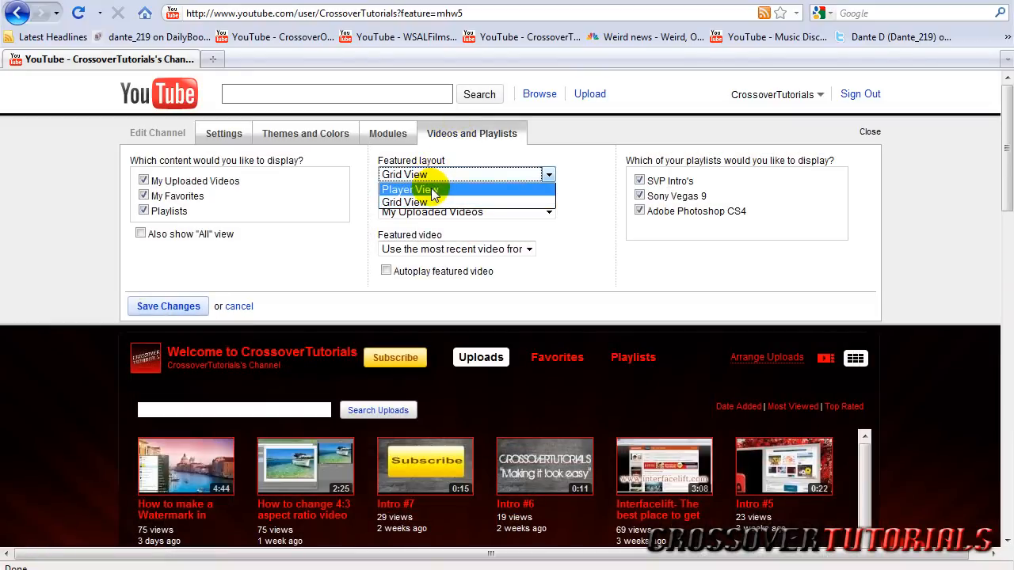
left_click(409, 190)
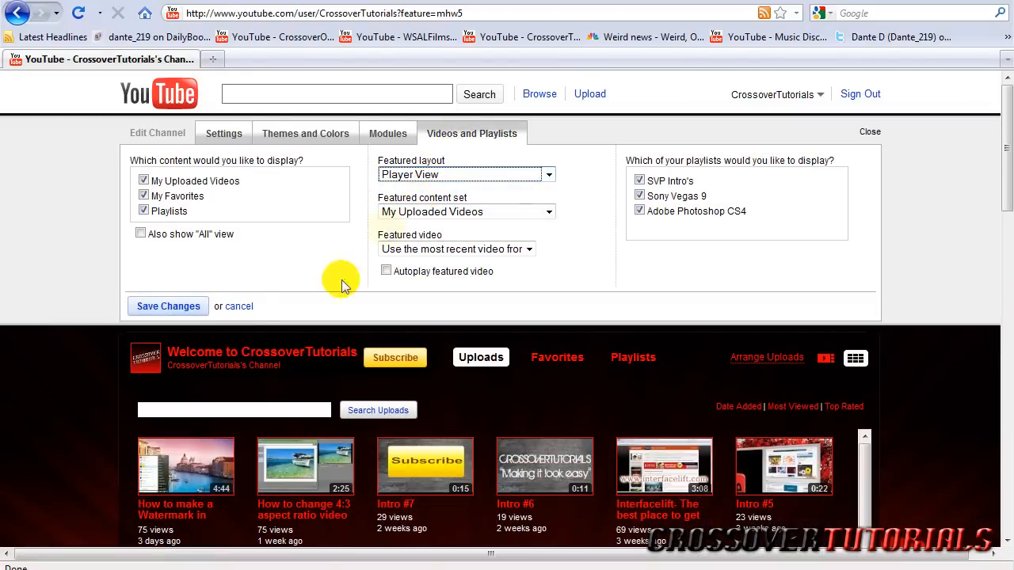
left_click(168, 305)
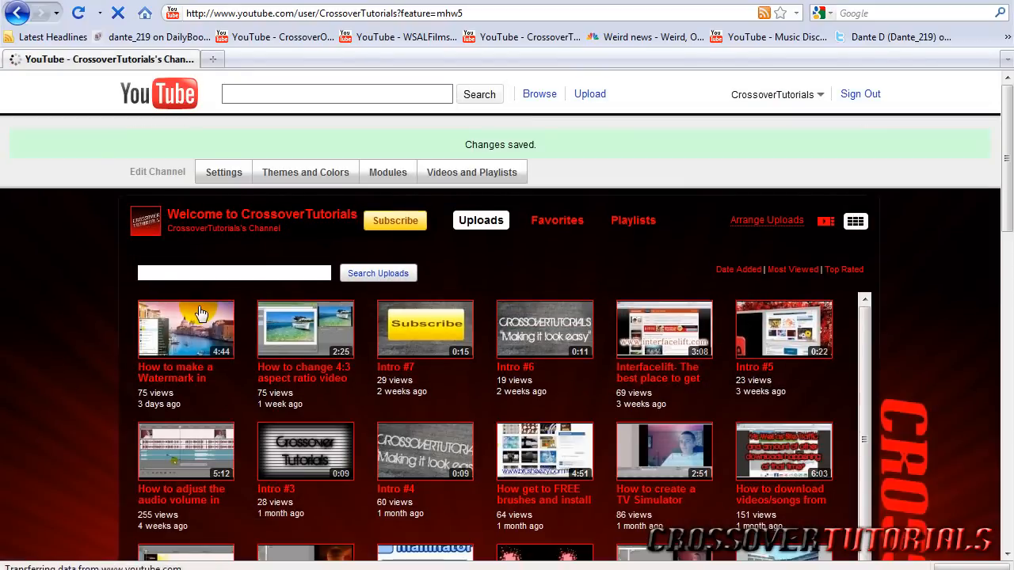
- Try My Favorites as featured content set, then keep My Uploaded Videos
left_click(472, 171)
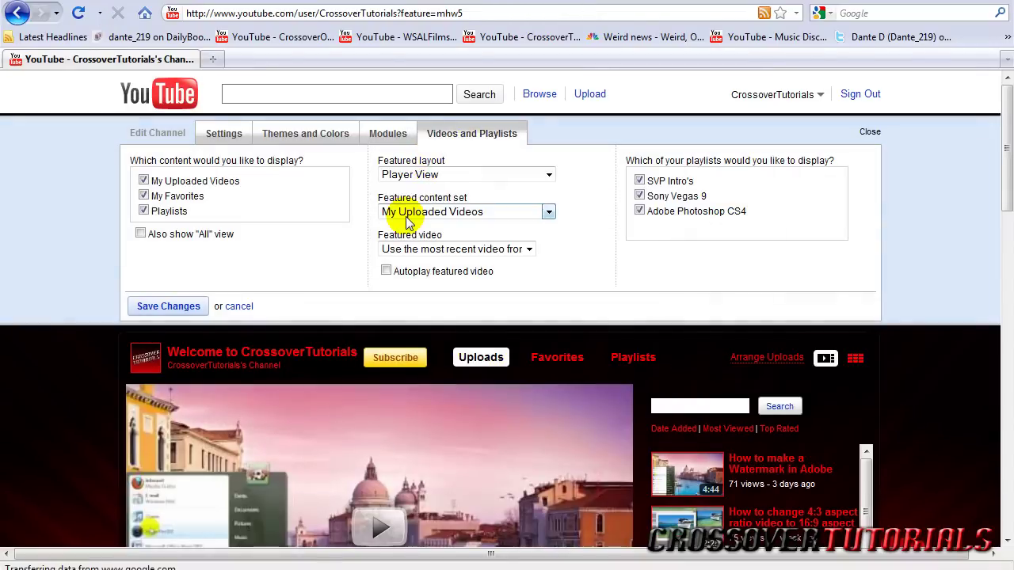
mouse_move(393, 218)
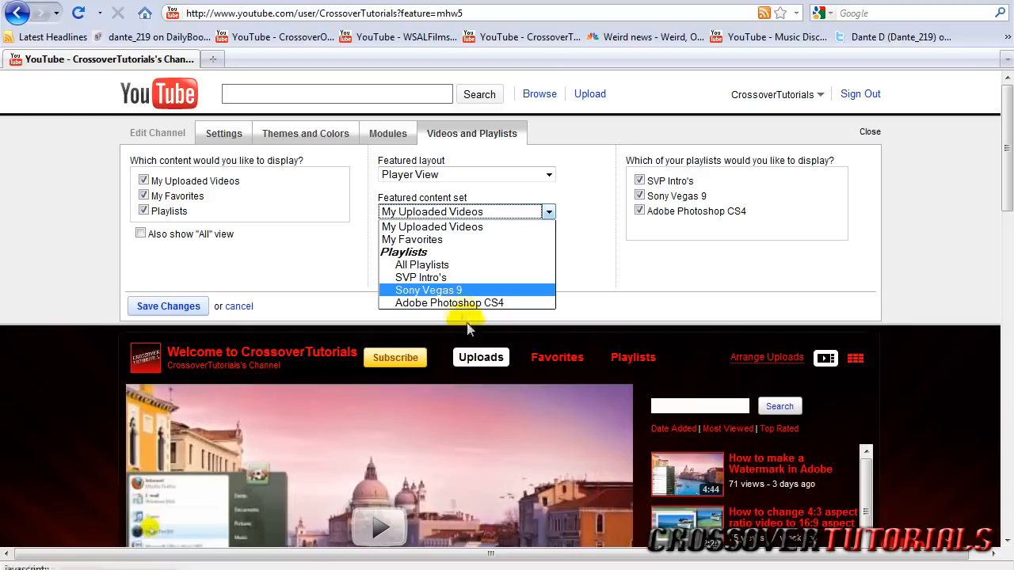
left_click(454, 212)
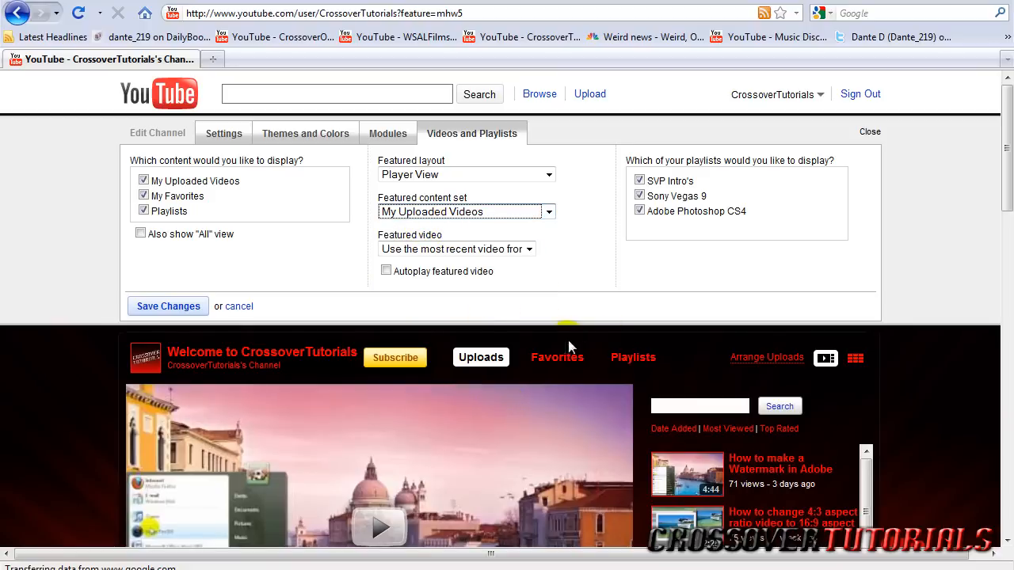
mouse_move(545, 363)
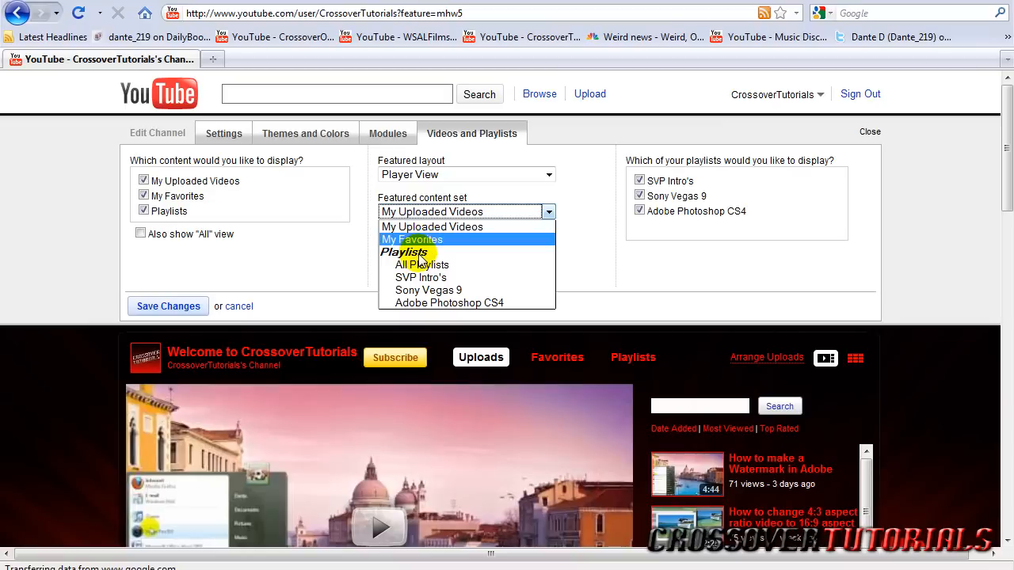
left_click(411, 239)
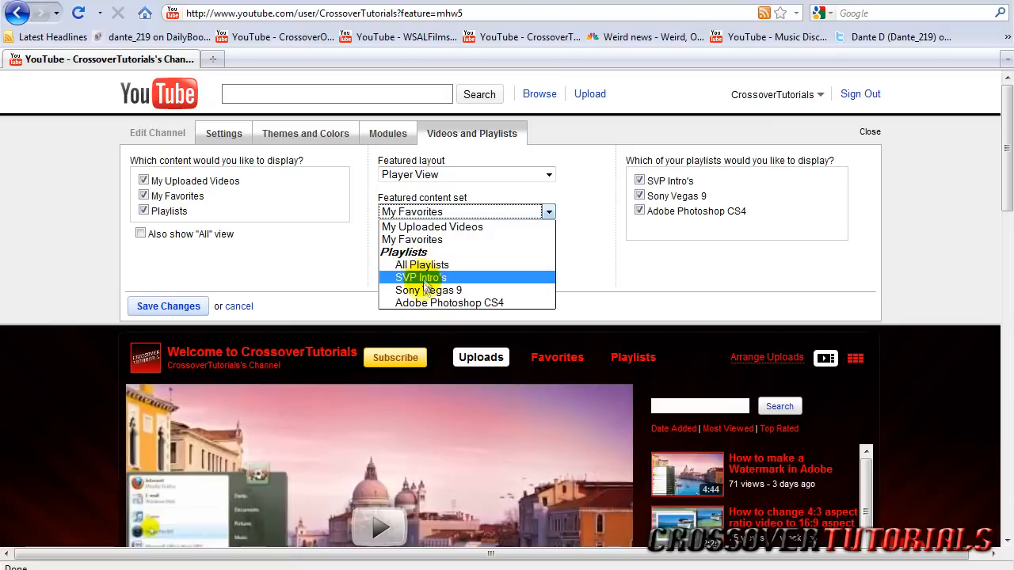
left_click(431, 226)
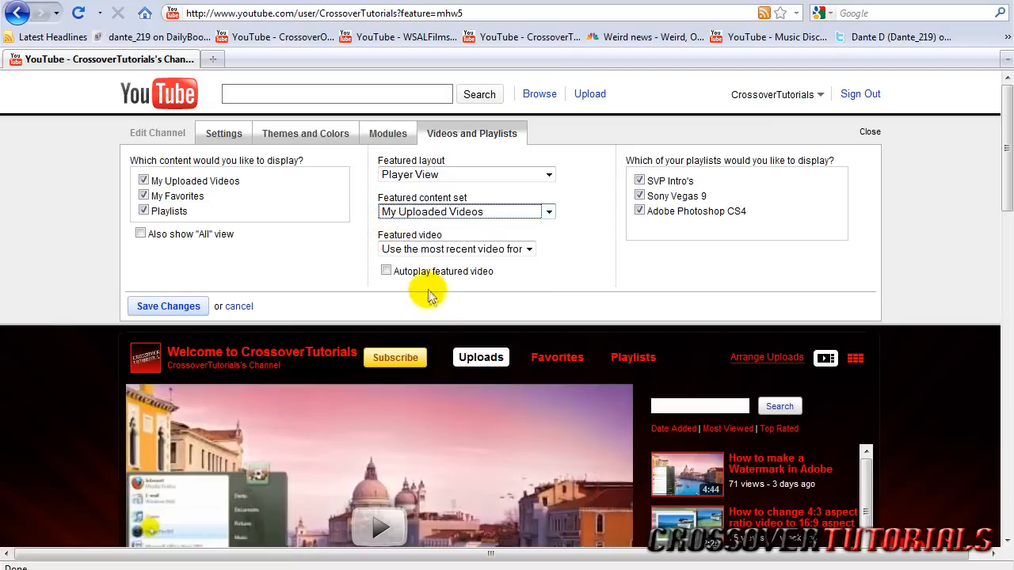
mouse_move(415, 262)
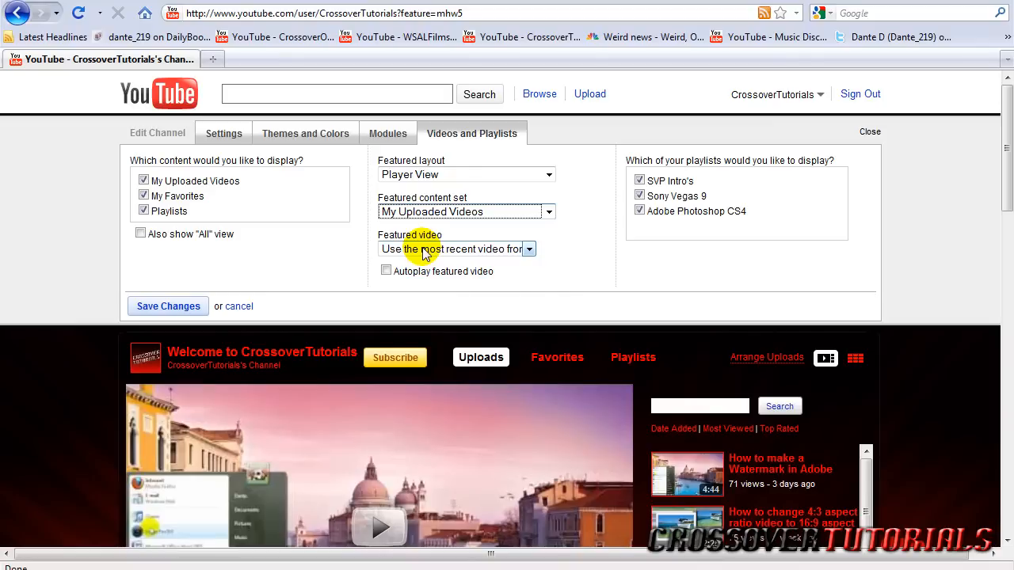
- Keep 'Use the most recent video' as the featured video
left_click(529, 248)
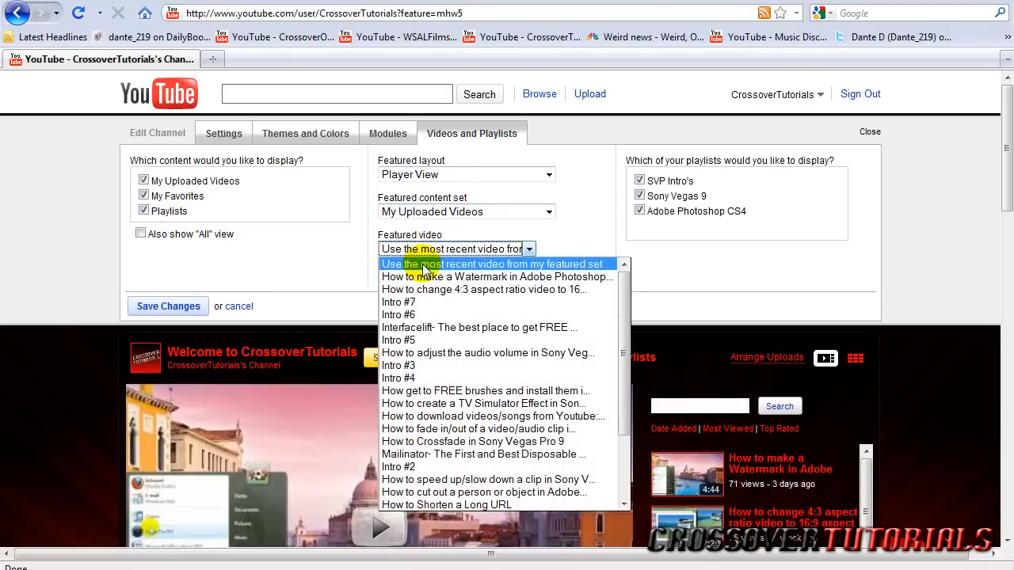
left_click(491, 263)
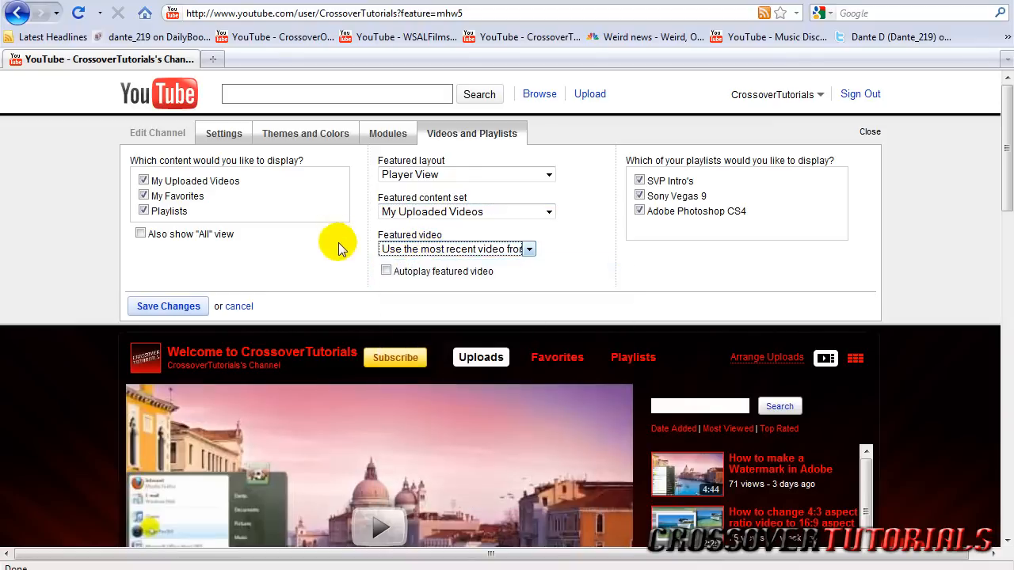
mouse_move(318, 239)
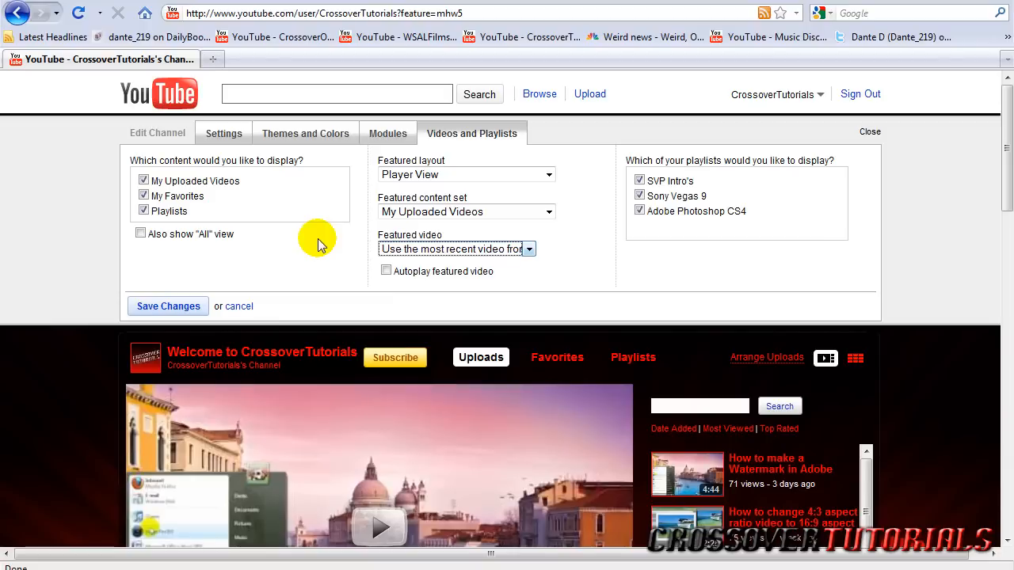
mouse_move(409, 257)
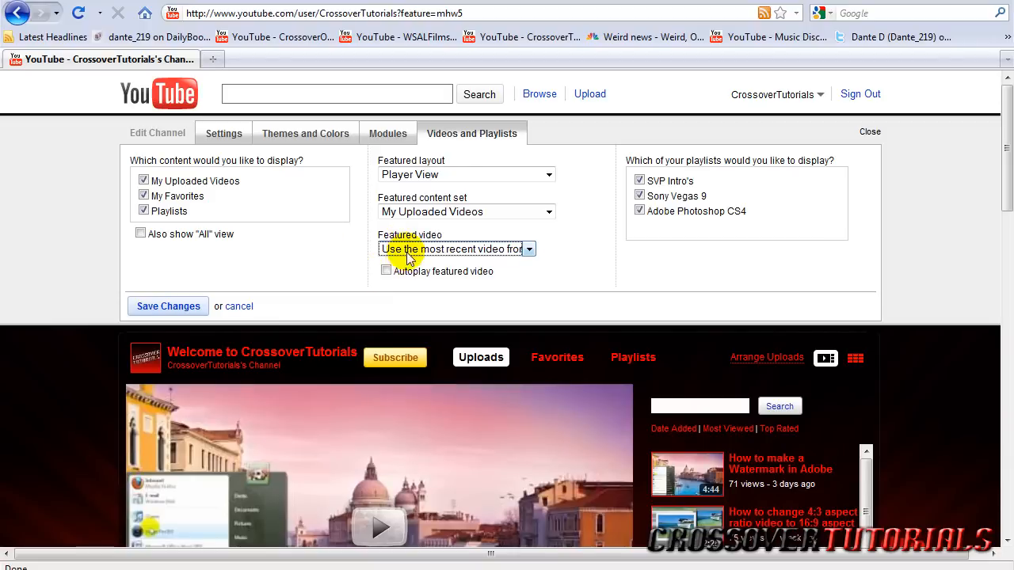
left_click(530, 249)
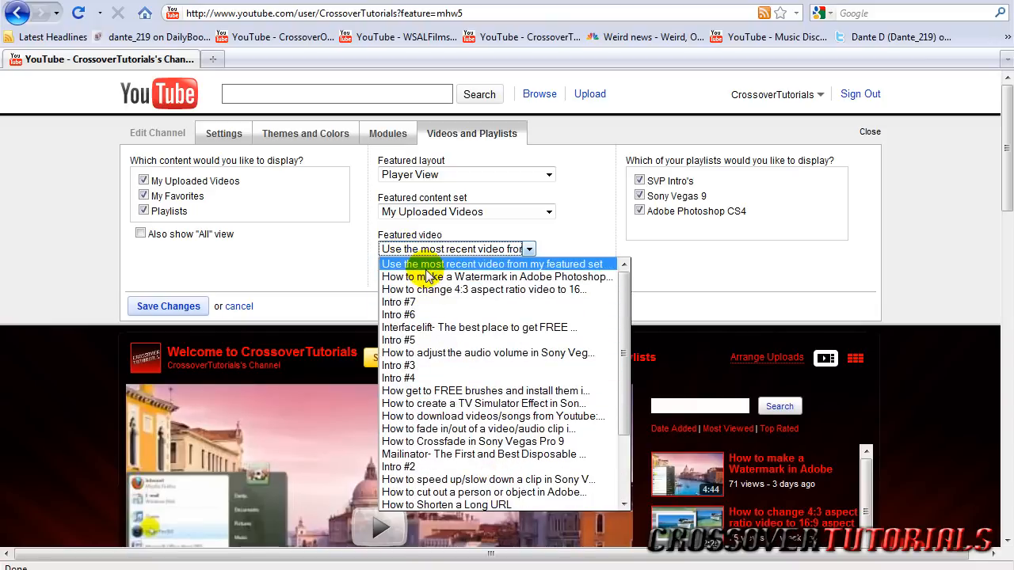
left_click(487, 263)
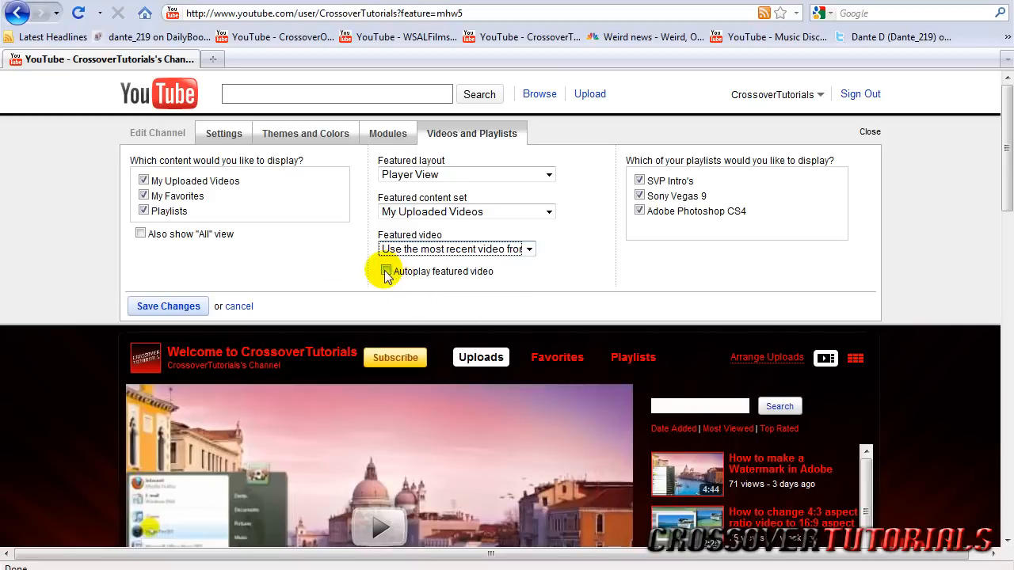
- Enable Autoplay featured video, save, and return to Videos and Playlists settings
left_click(387, 272)
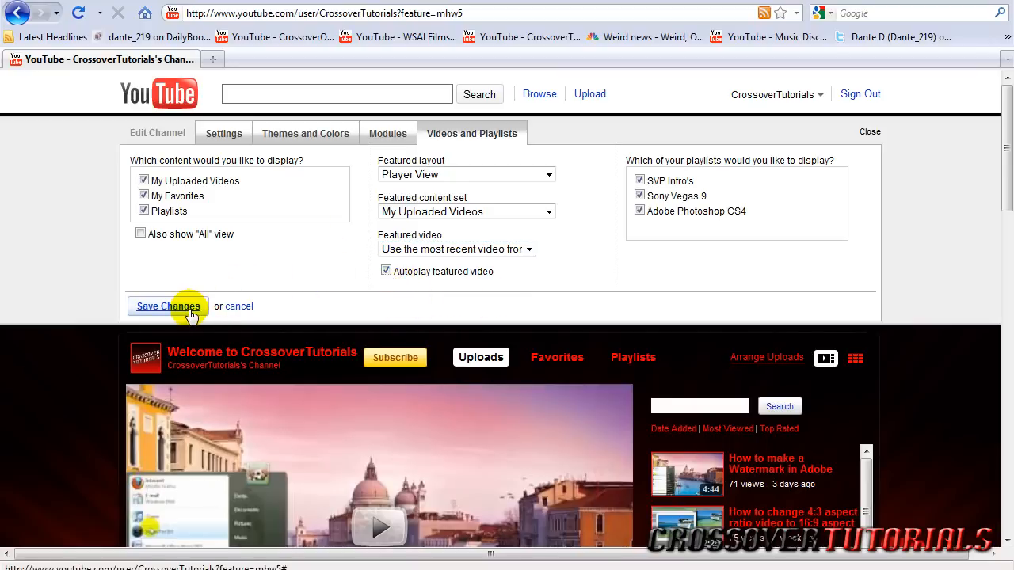
left_click(168, 308)
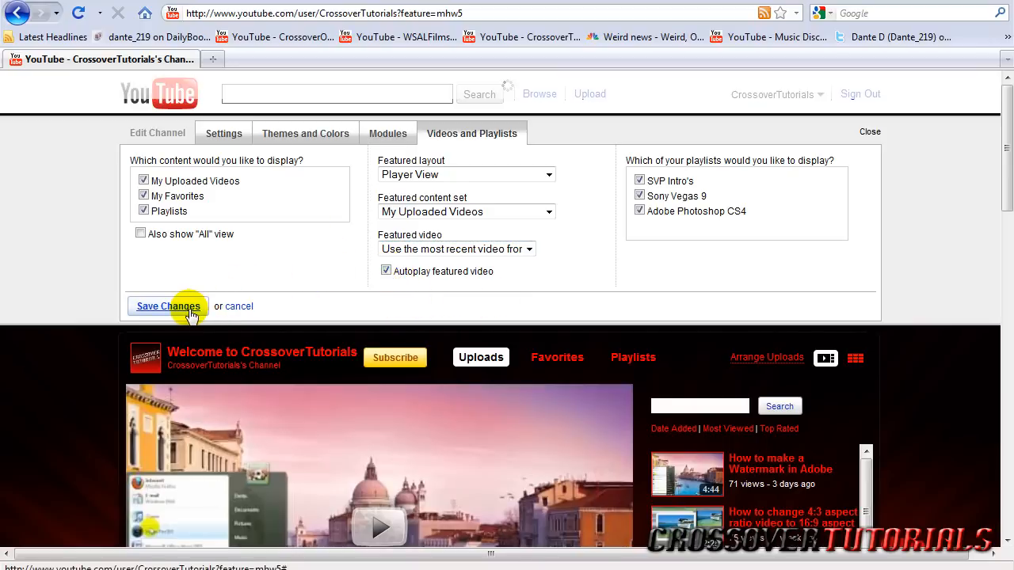
left_click(168, 305)
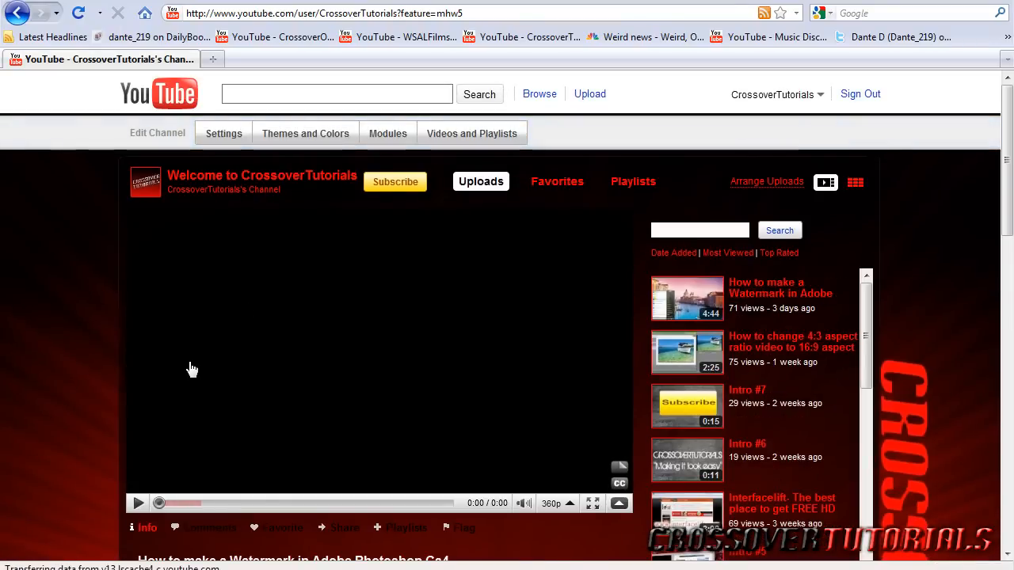
left_click(472, 133)
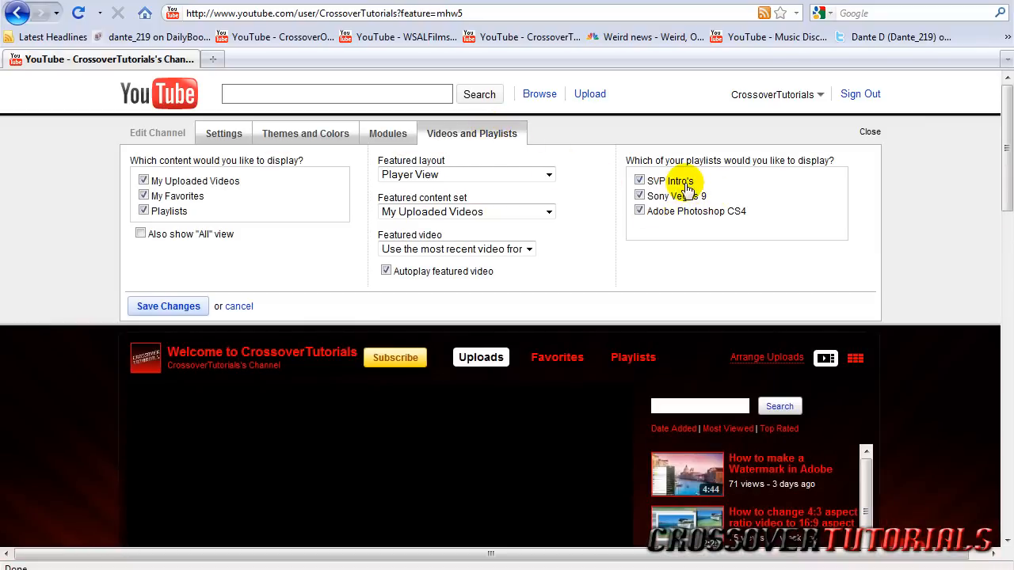
mouse_move(682, 256)
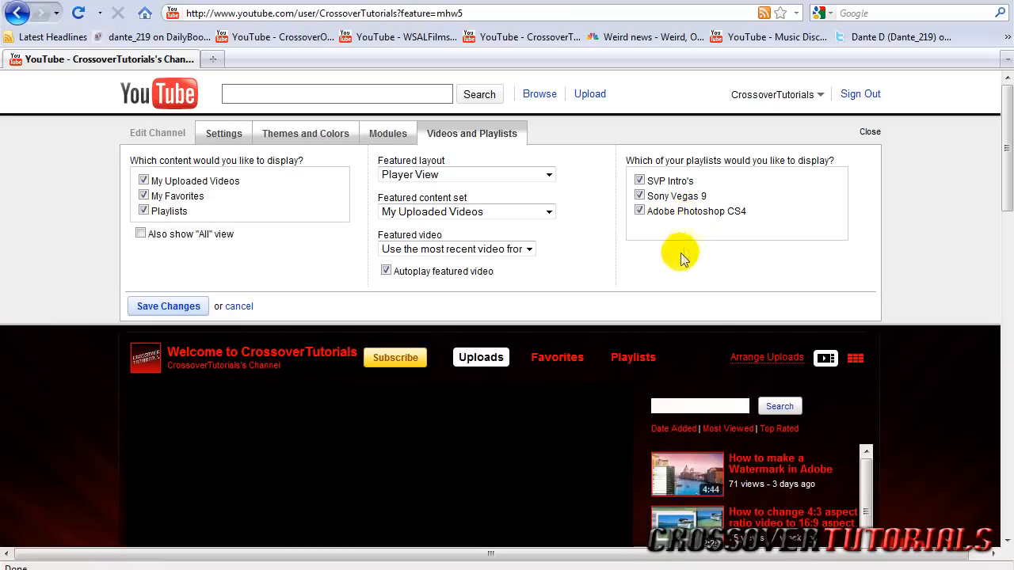
mouse_move(725, 165)
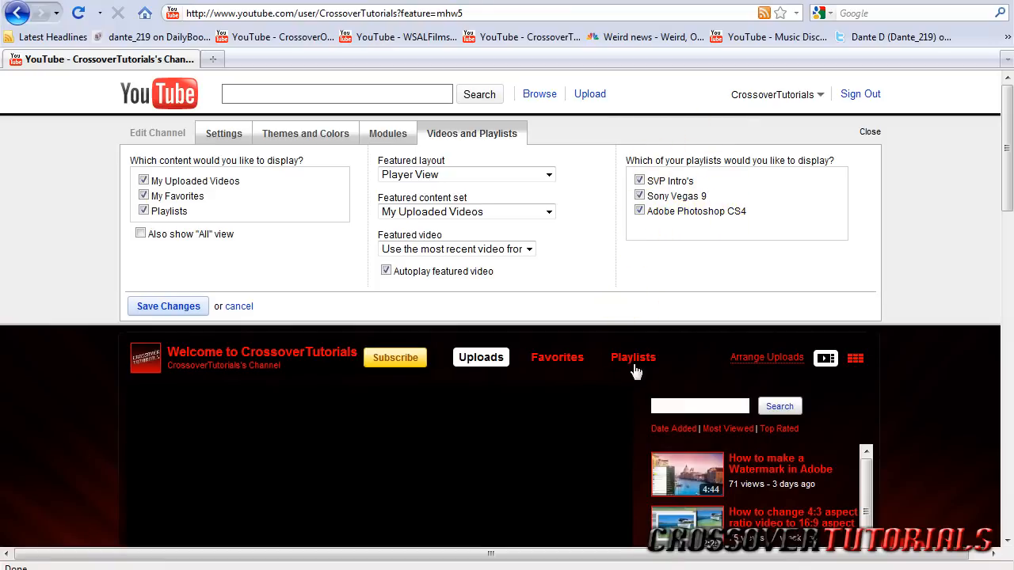
- Preview the Playlists section in player layout and save the settings
left_click(633, 358)
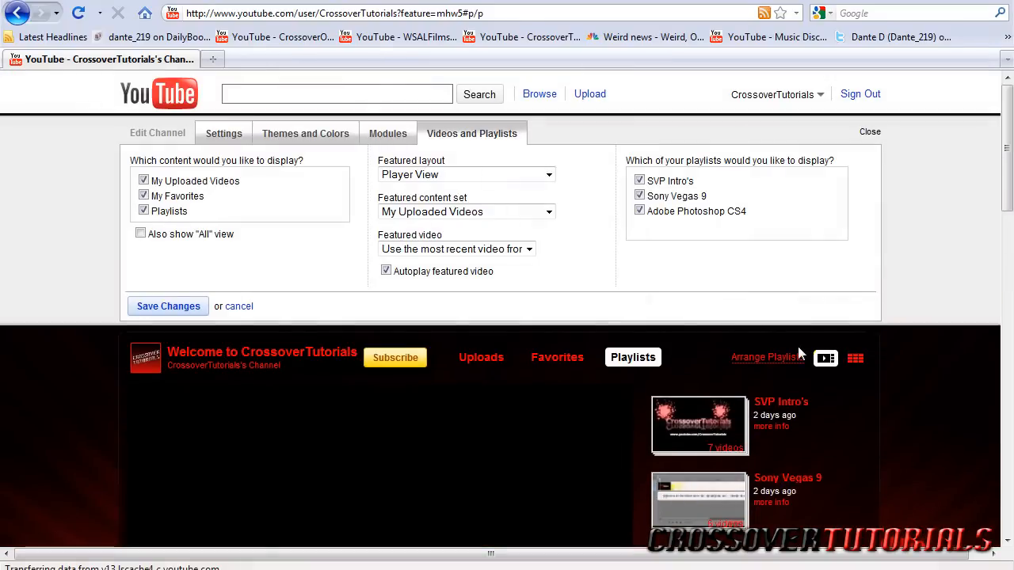
mouse_move(193, 290)
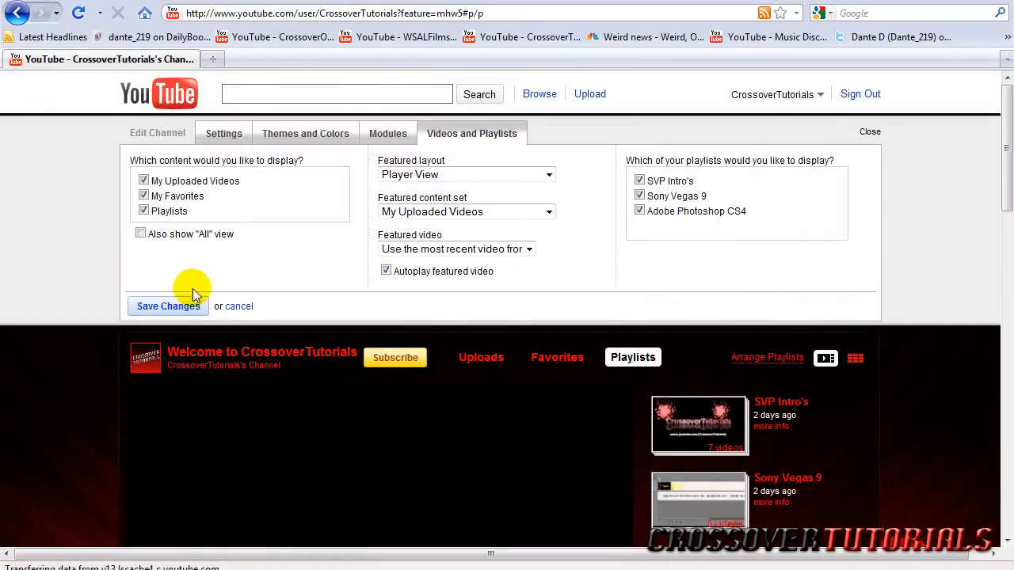
left_click(168, 307)
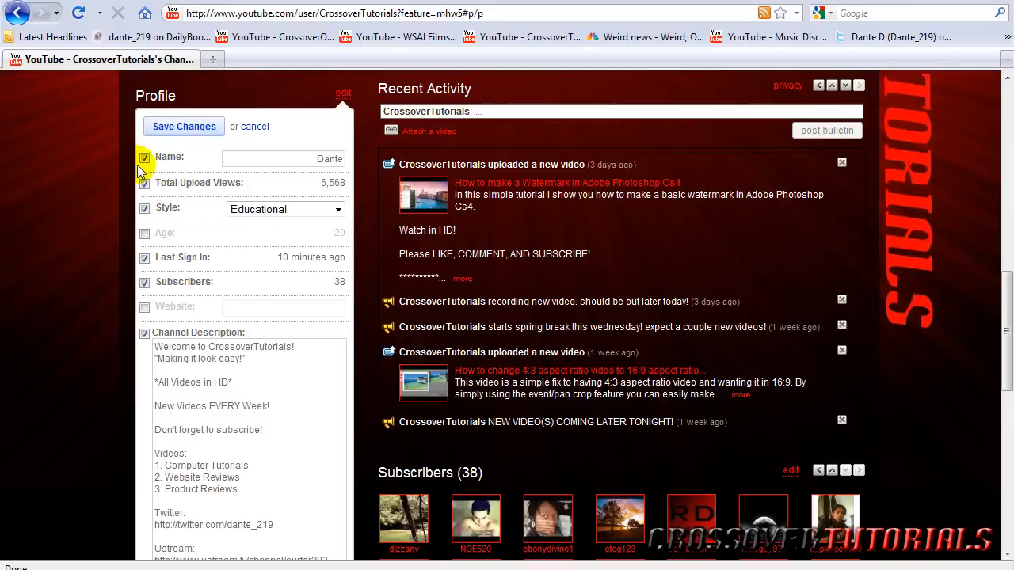
- Save the profile information beneath the profile fields
scroll("down", 3)
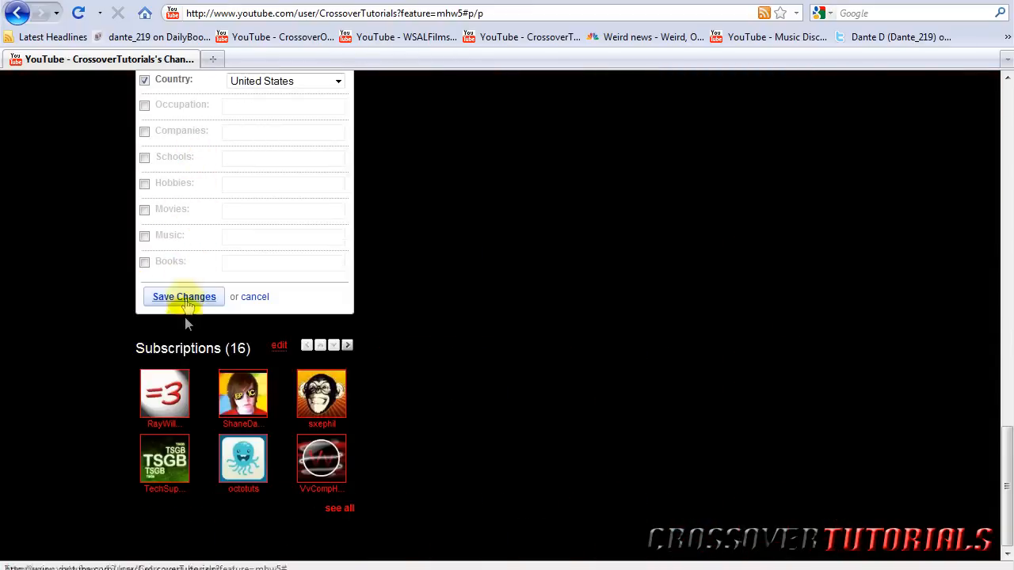
left_click(184, 298)
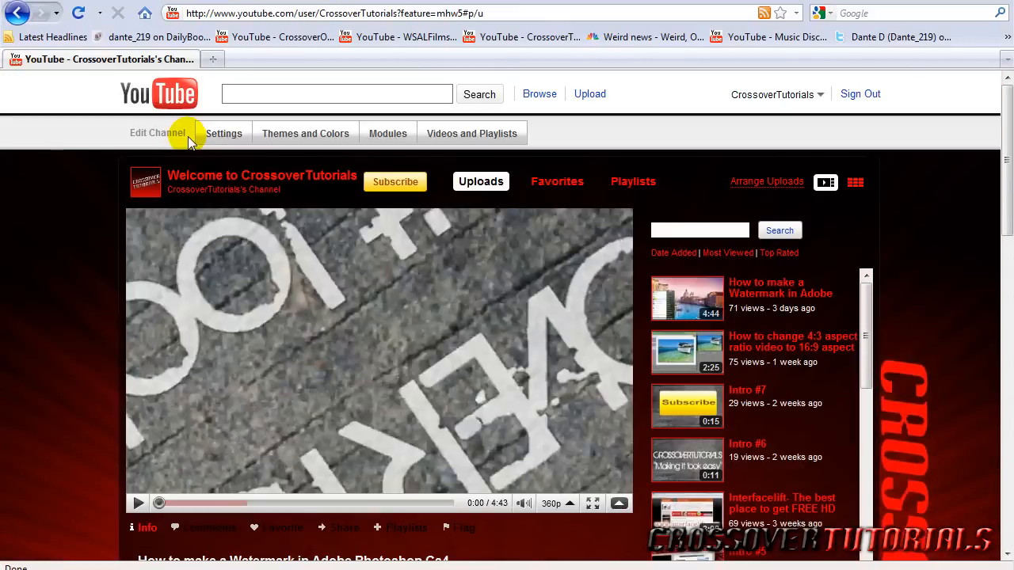
mouse_move(168, 102)
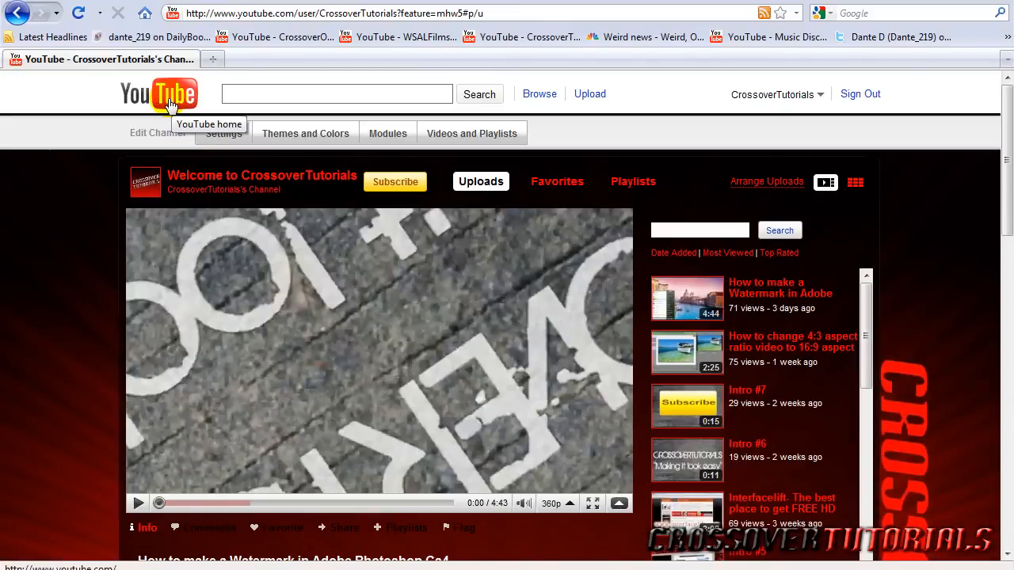
- Return to the YouTube home page via the logo at the top left
left_click(167, 95)
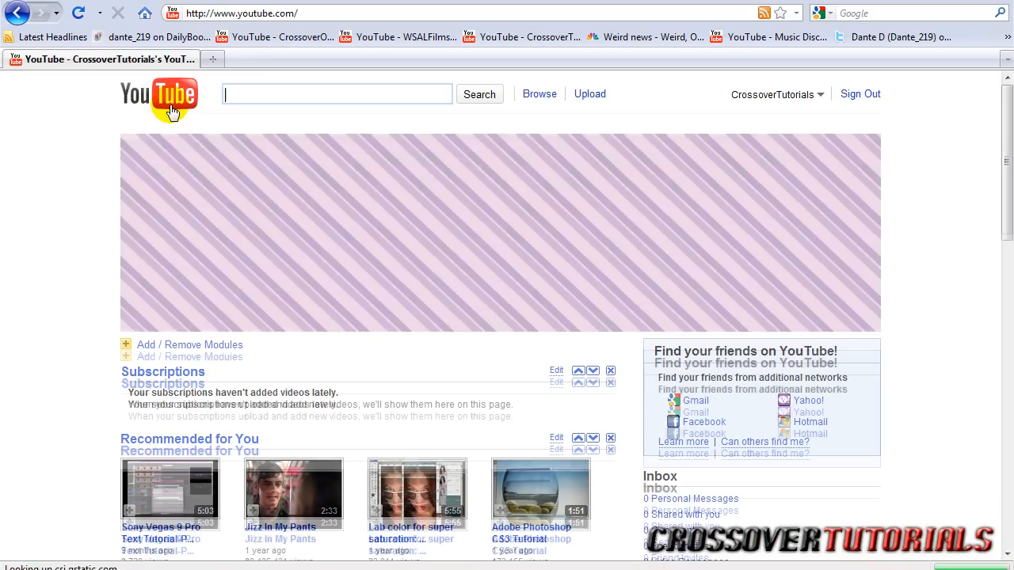